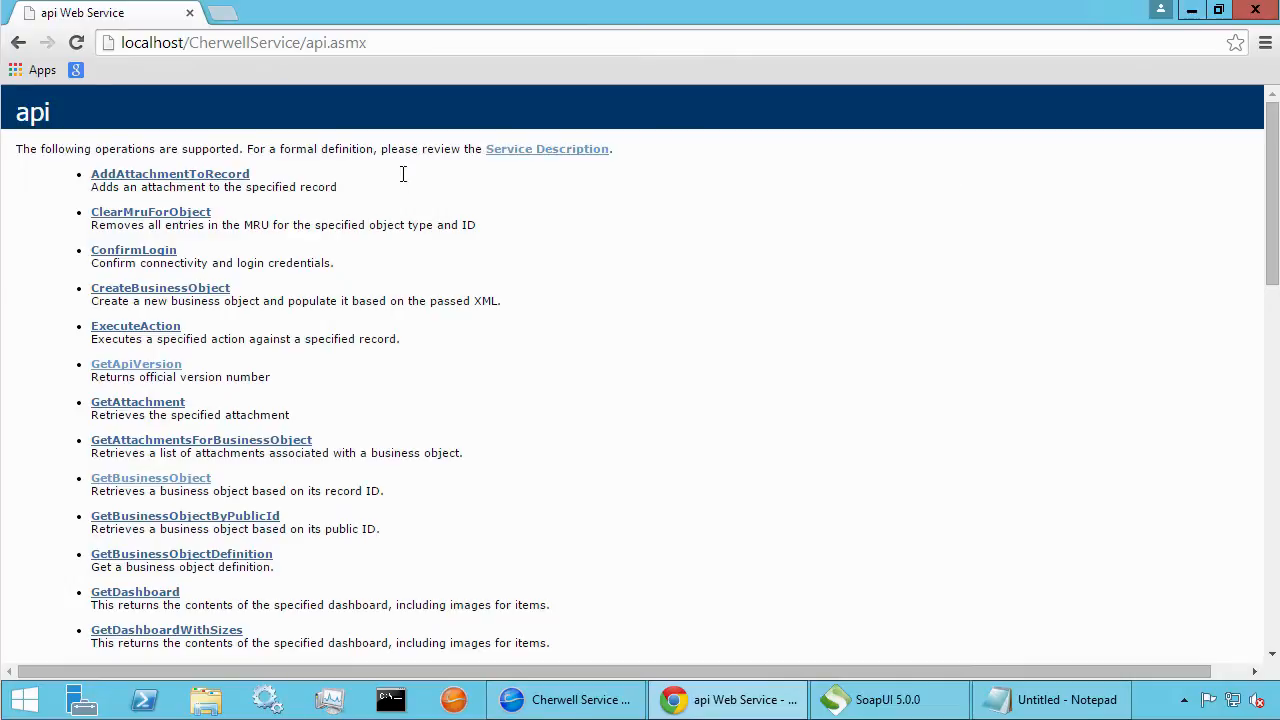
# - Scroll the api.asmx operations list to Login and open its test page in a new tab
pyautogui.click(245, 42)
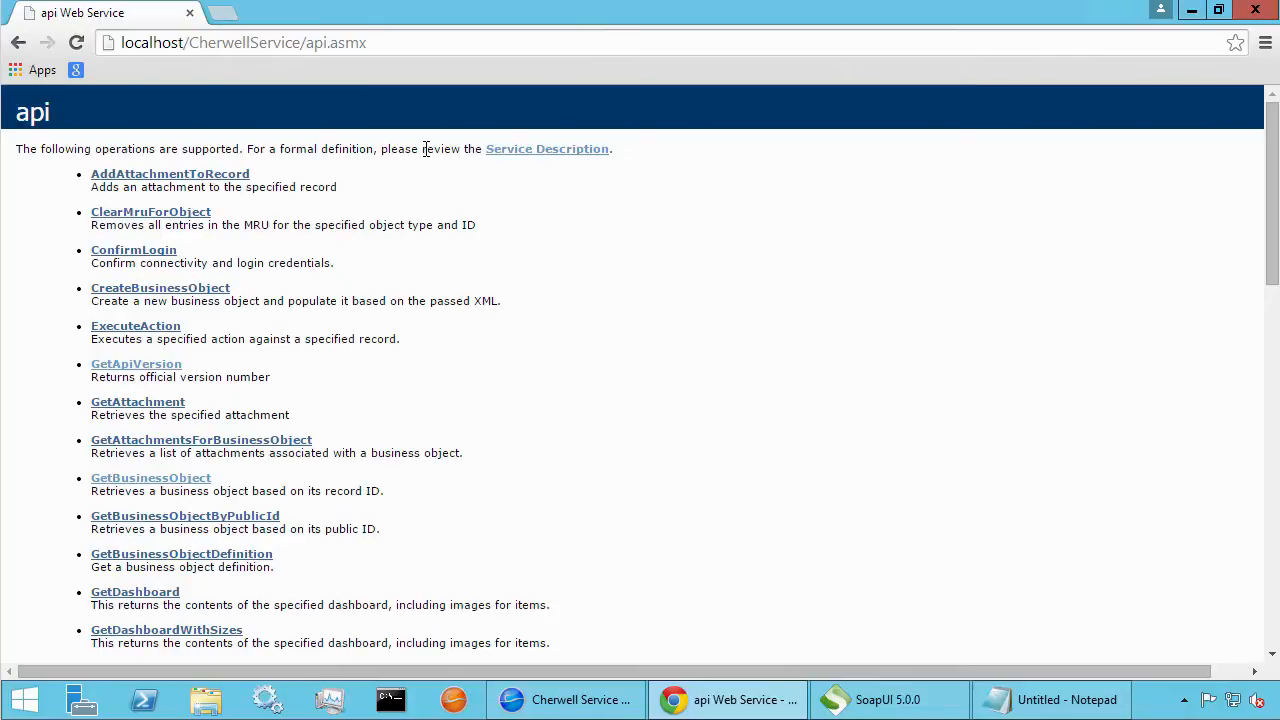
pyautogui.moveTo(424, 183)
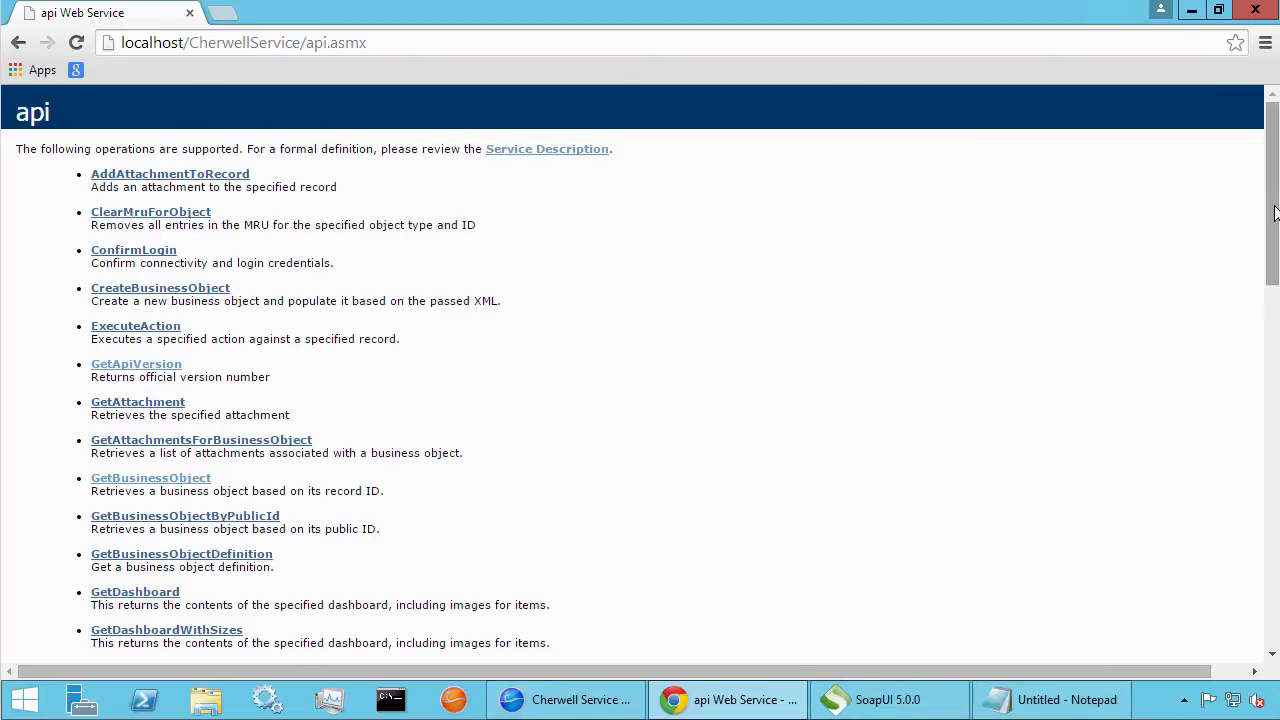
pyautogui.scroll(-3)
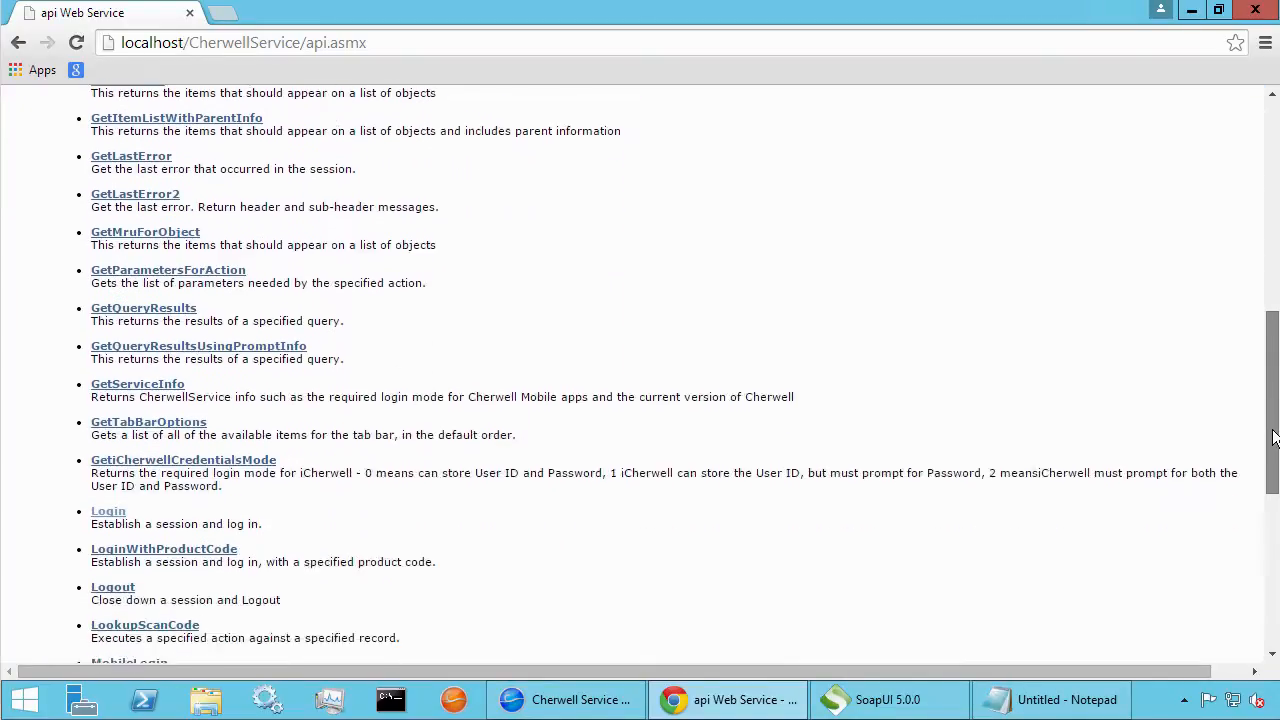
pyautogui.scroll(-3)
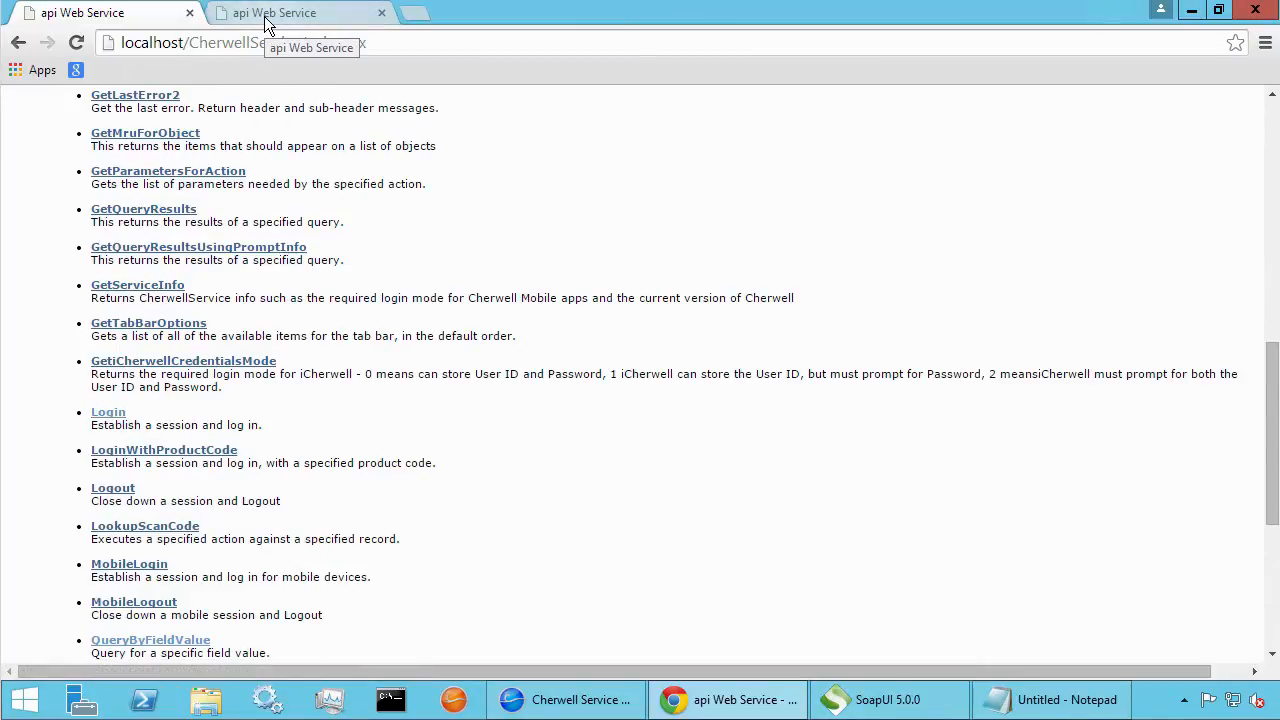
# - Invoke Login with CSDAdmin as user and password, getting a true result
pyautogui.click(108, 412)
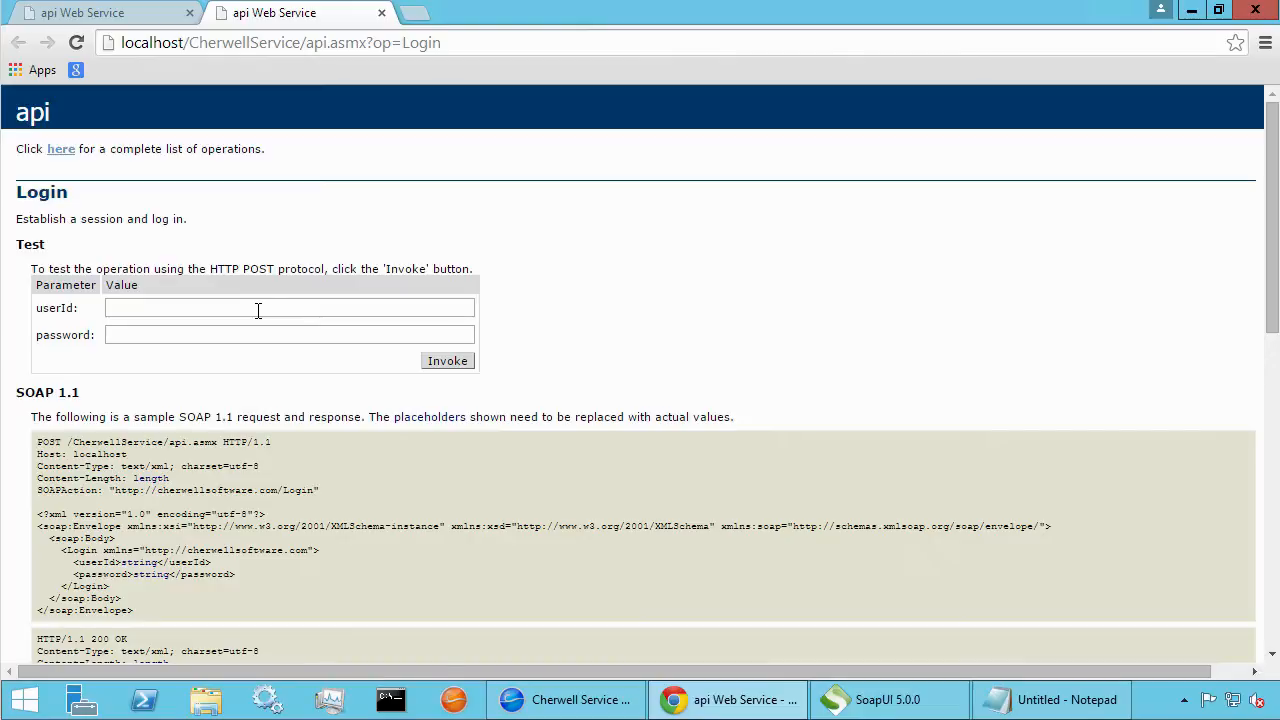
pyautogui.write('CSDAdmin')
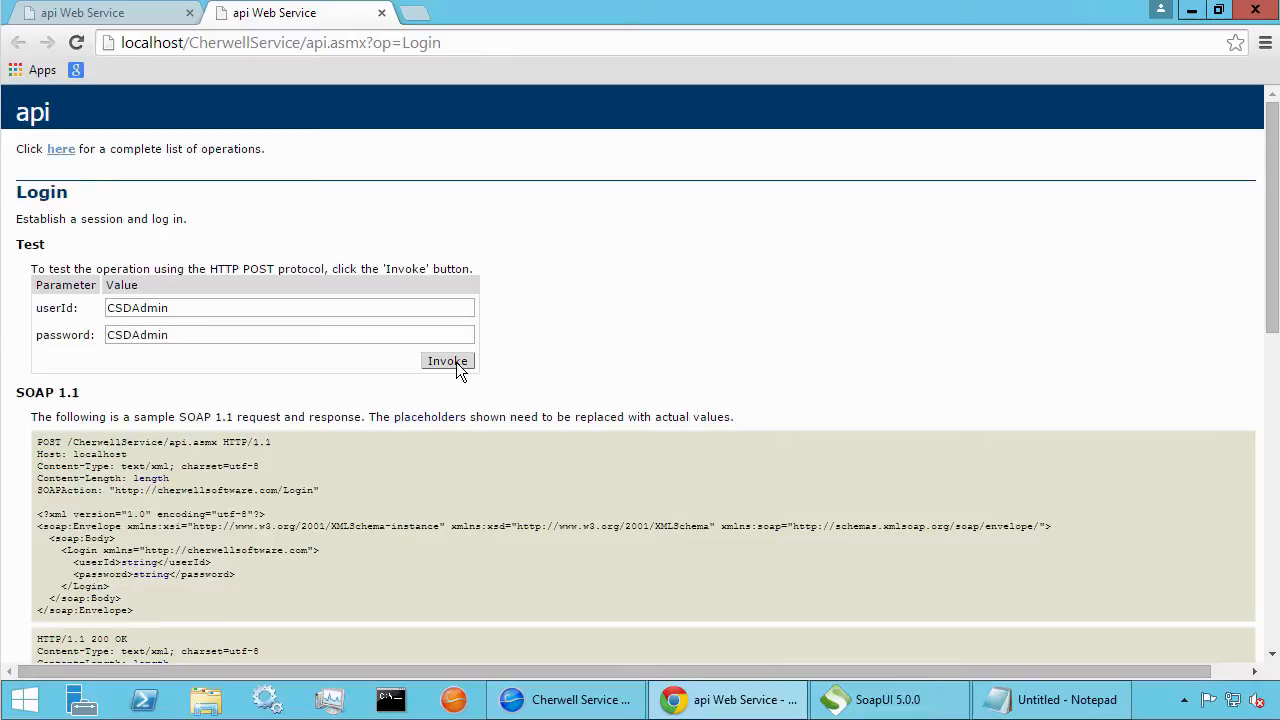
pyautogui.click(447, 361)
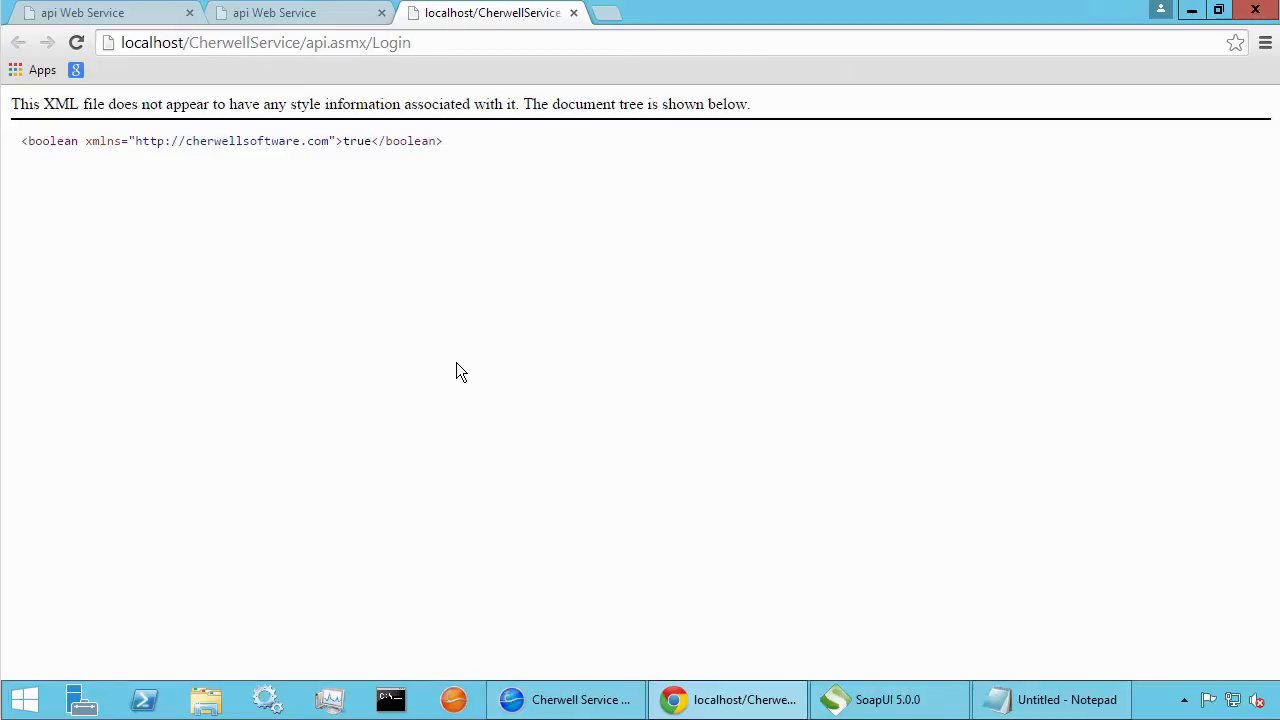
pyautogui.doubleClick(420, 140)
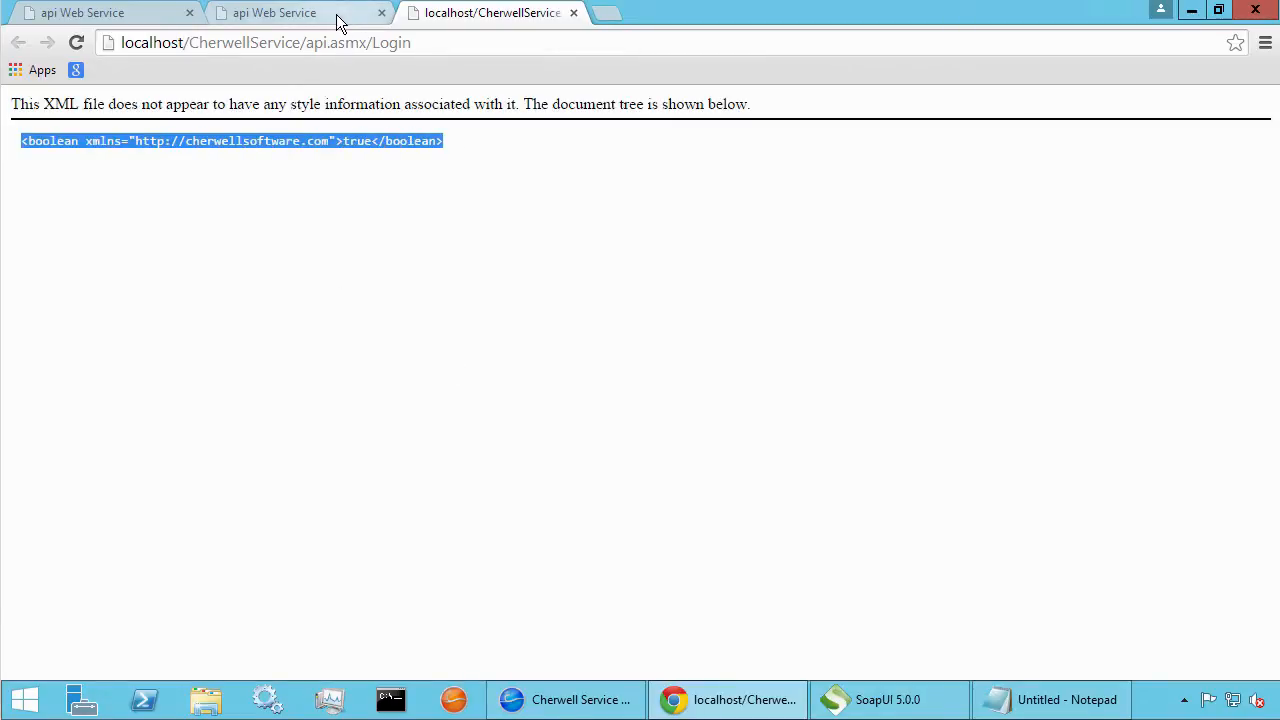
# - Re-invoke the Login test, receiving false and then true again
pyautogui.click(290, 13)
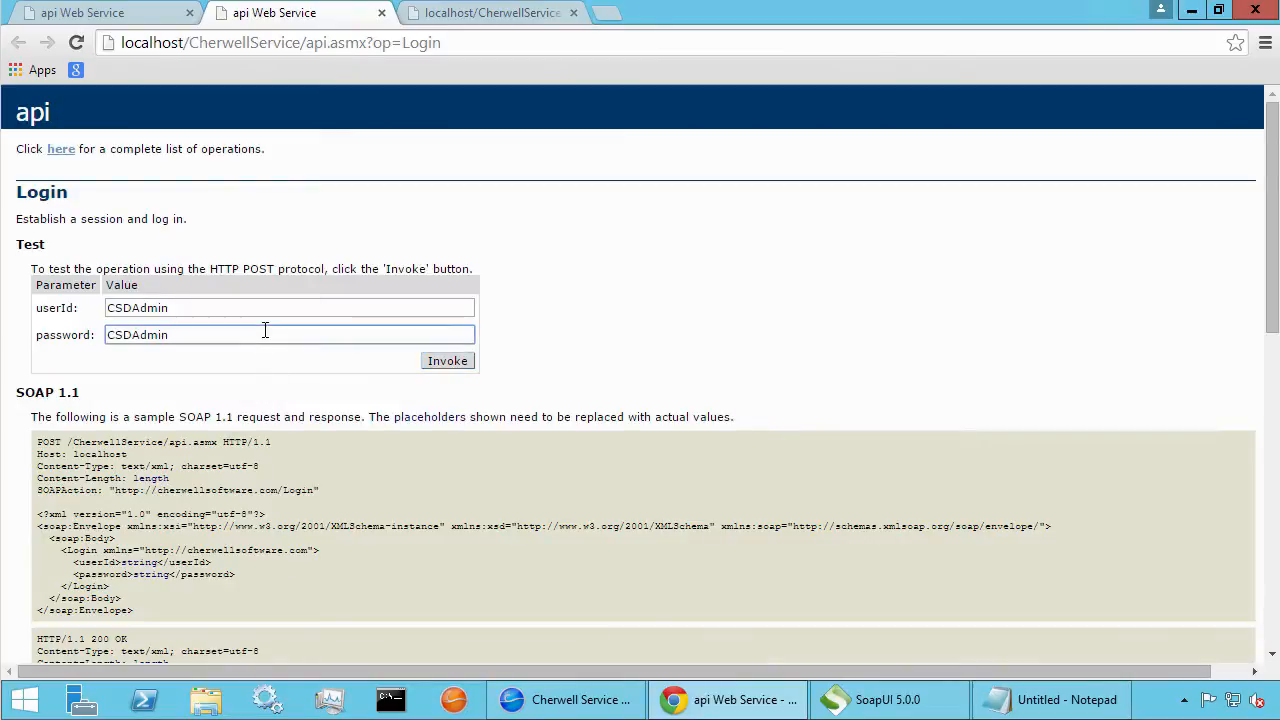
pyautogui.click(447, 360)
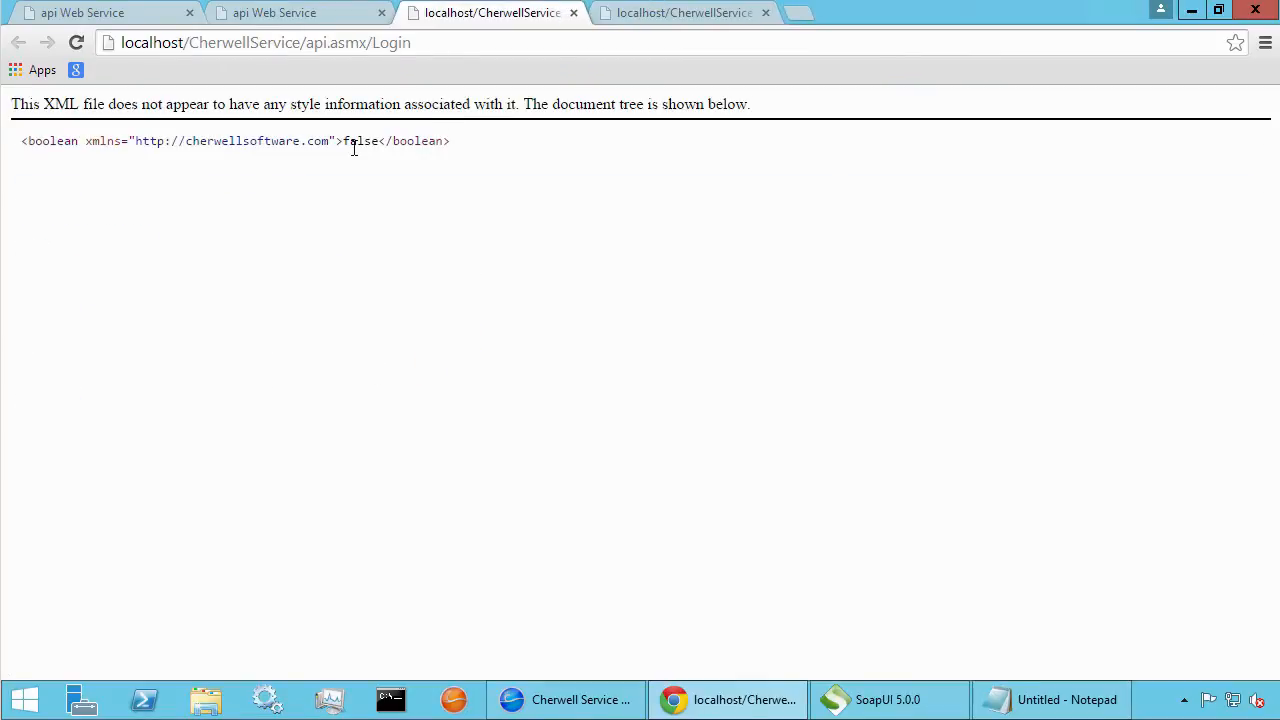
pyautogui.moveTo(80, 141); pyautogui.dragTo(449, 141)
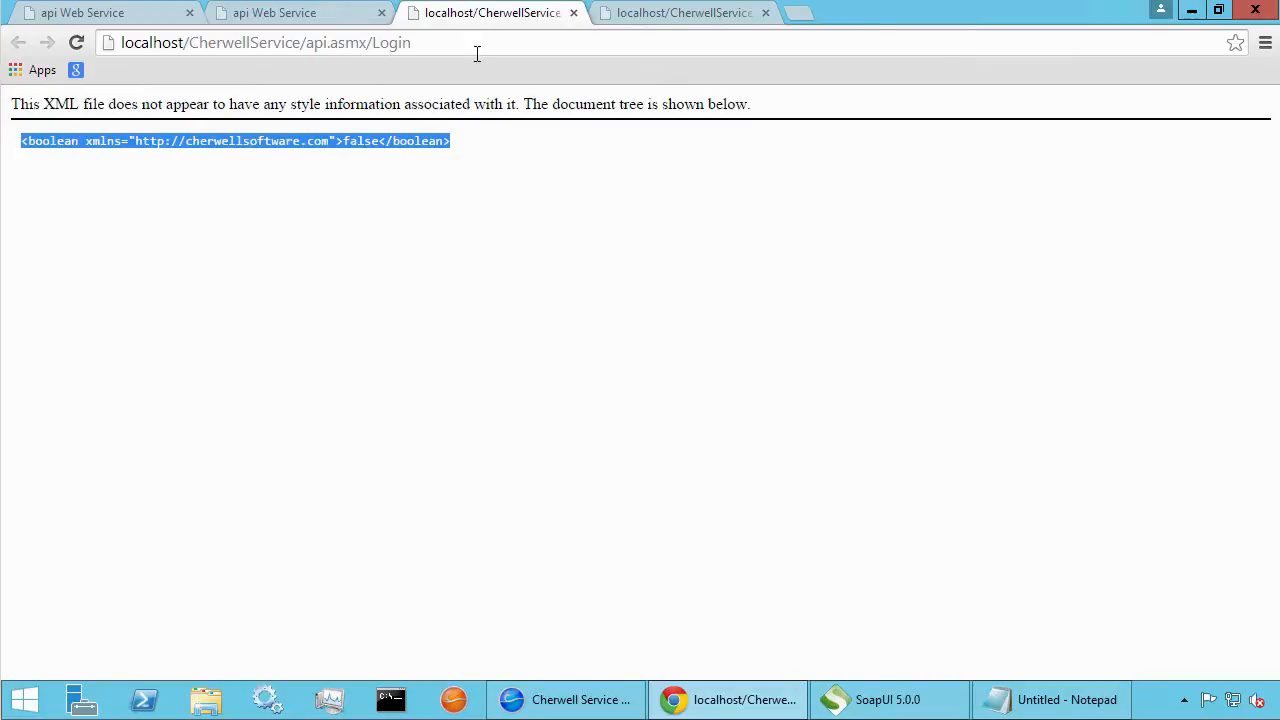
pyautogui.click(275, 12)
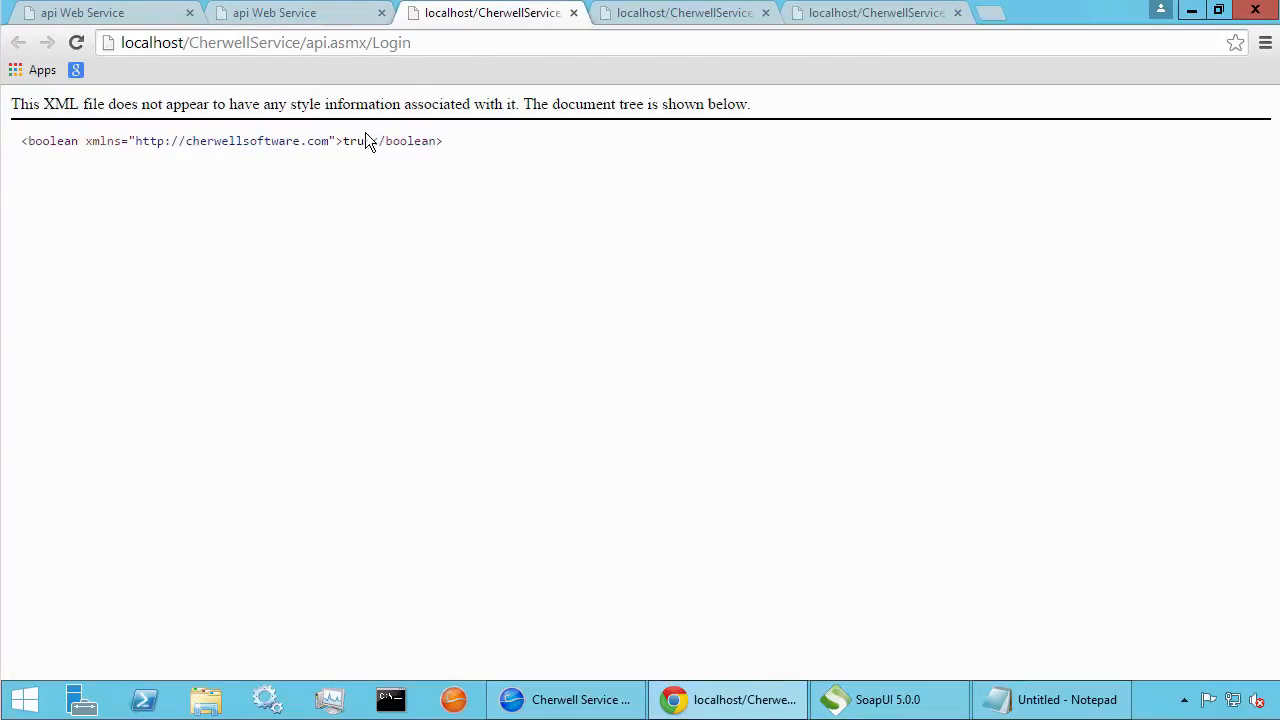
pyautogui.doubleClick(356, 140)
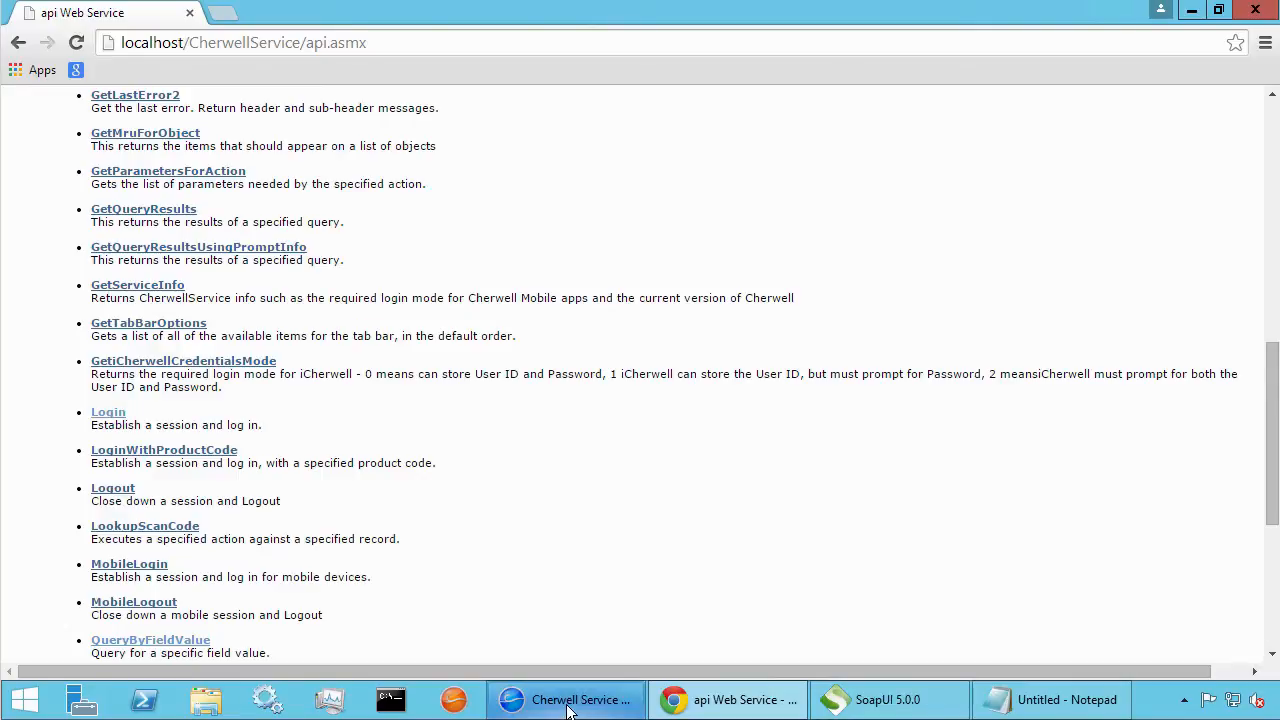
pyautogui.click(566, 699)
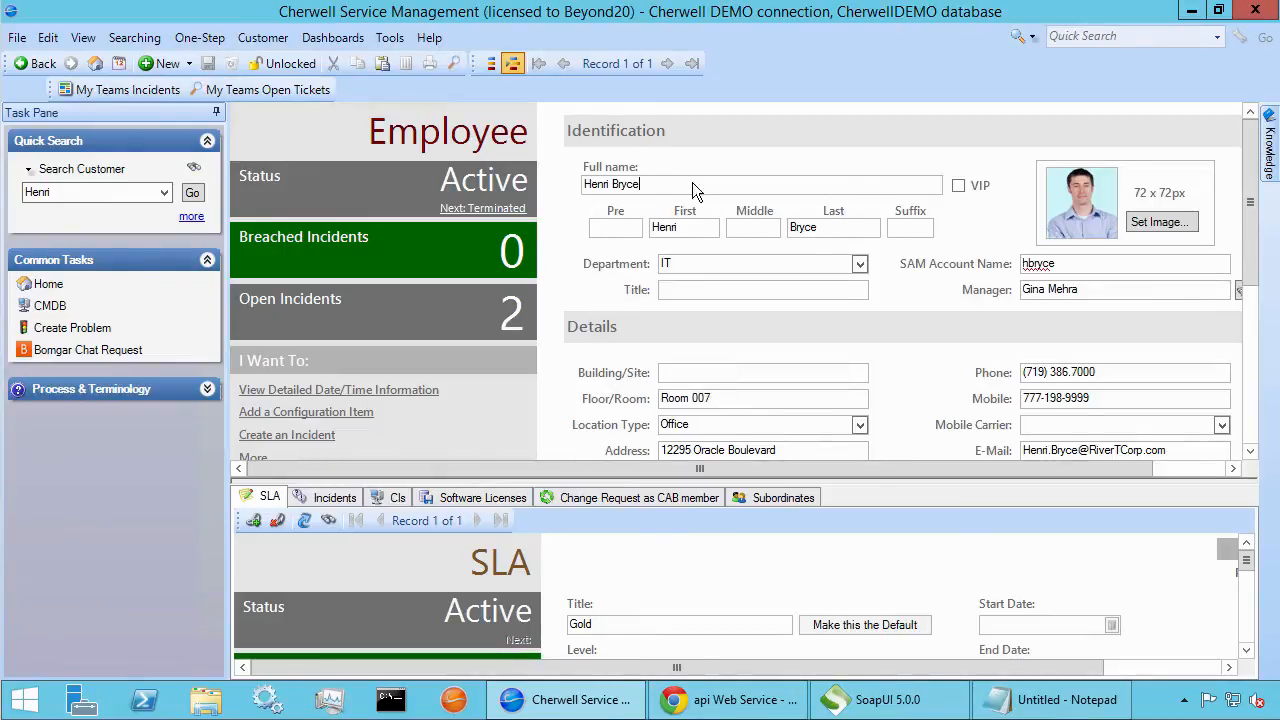
pyautogui.moveTo(935, 410)
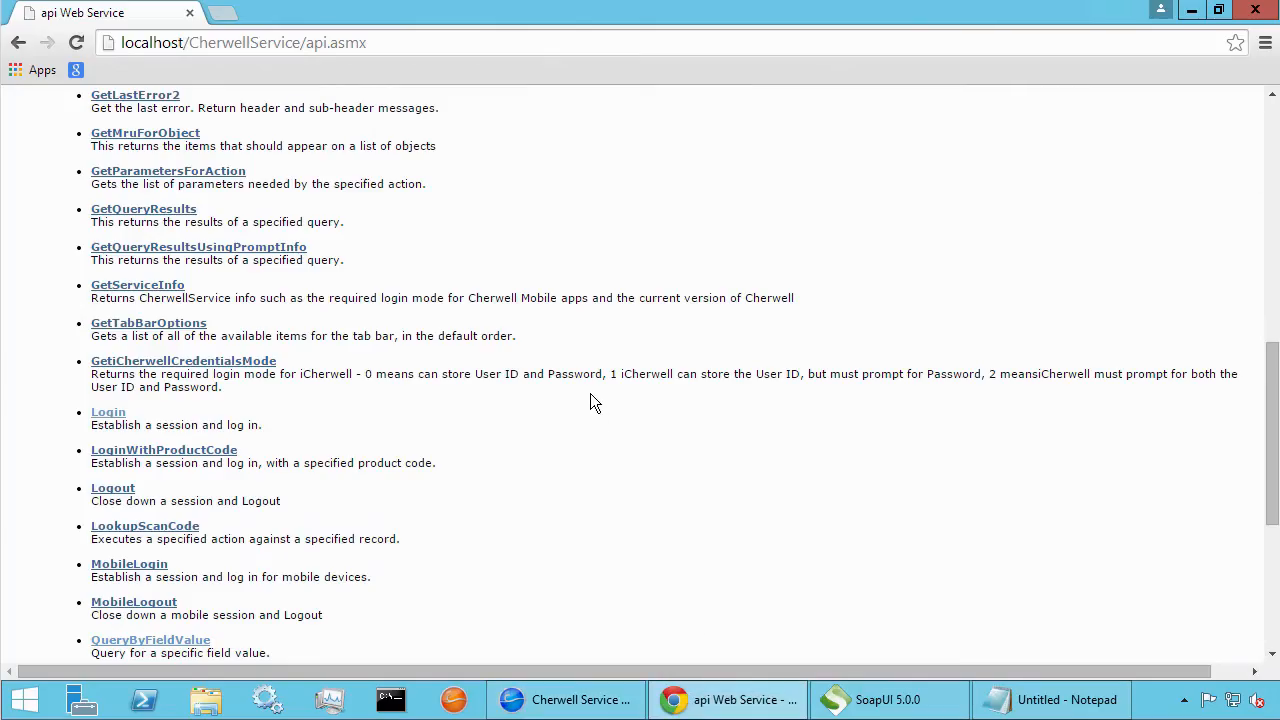
pyautogui.scroll(3)
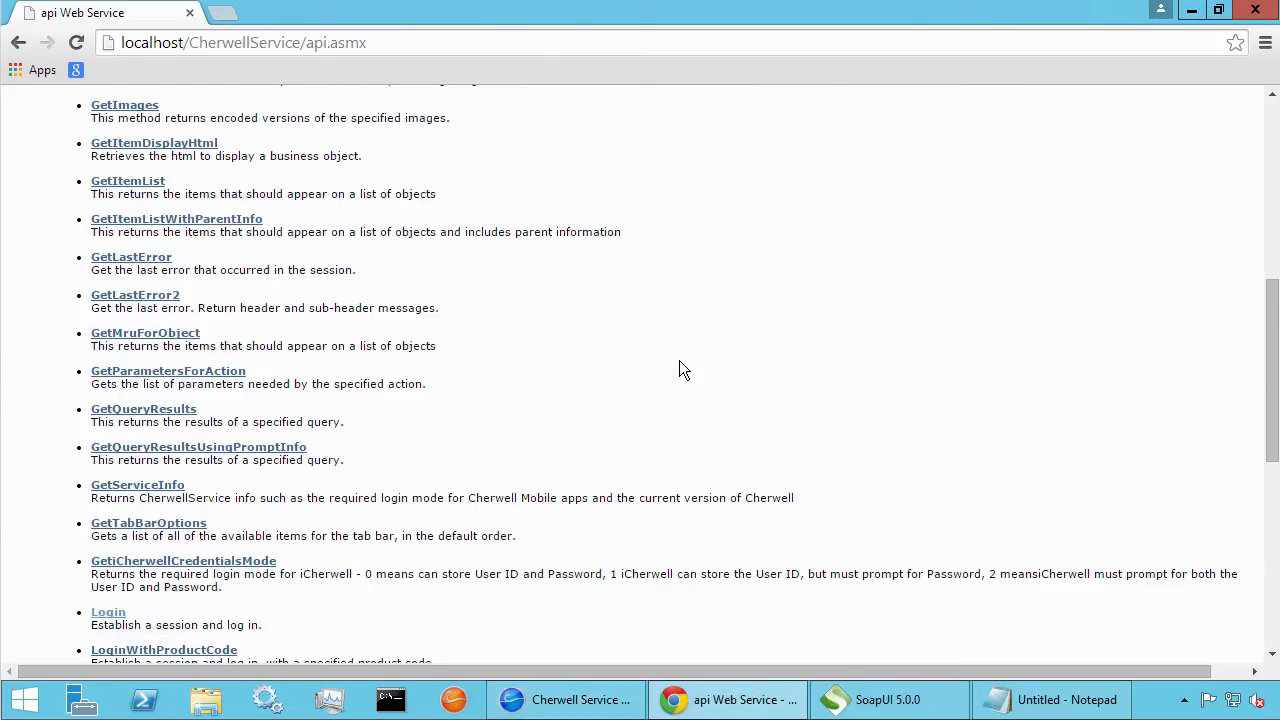
pyautogui.scroll(-3)
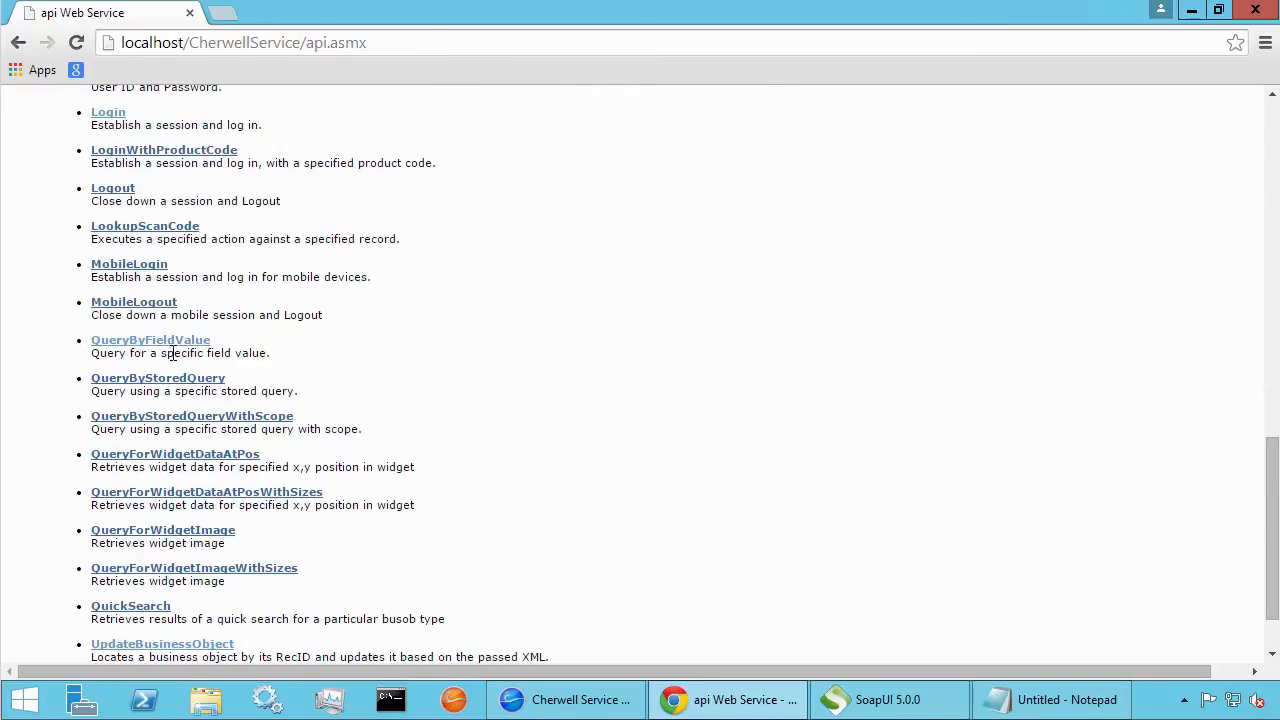
pyautogui.moveTo(150, 340)
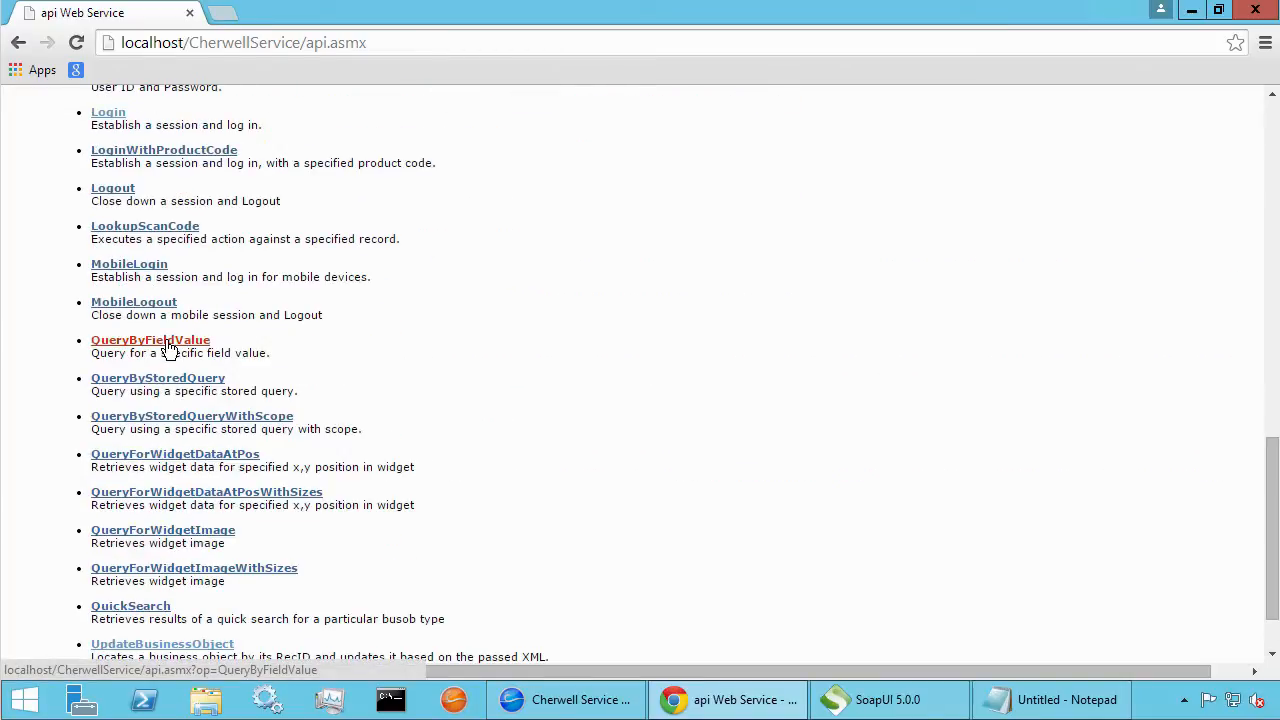
pyautogui.click(150, 340)
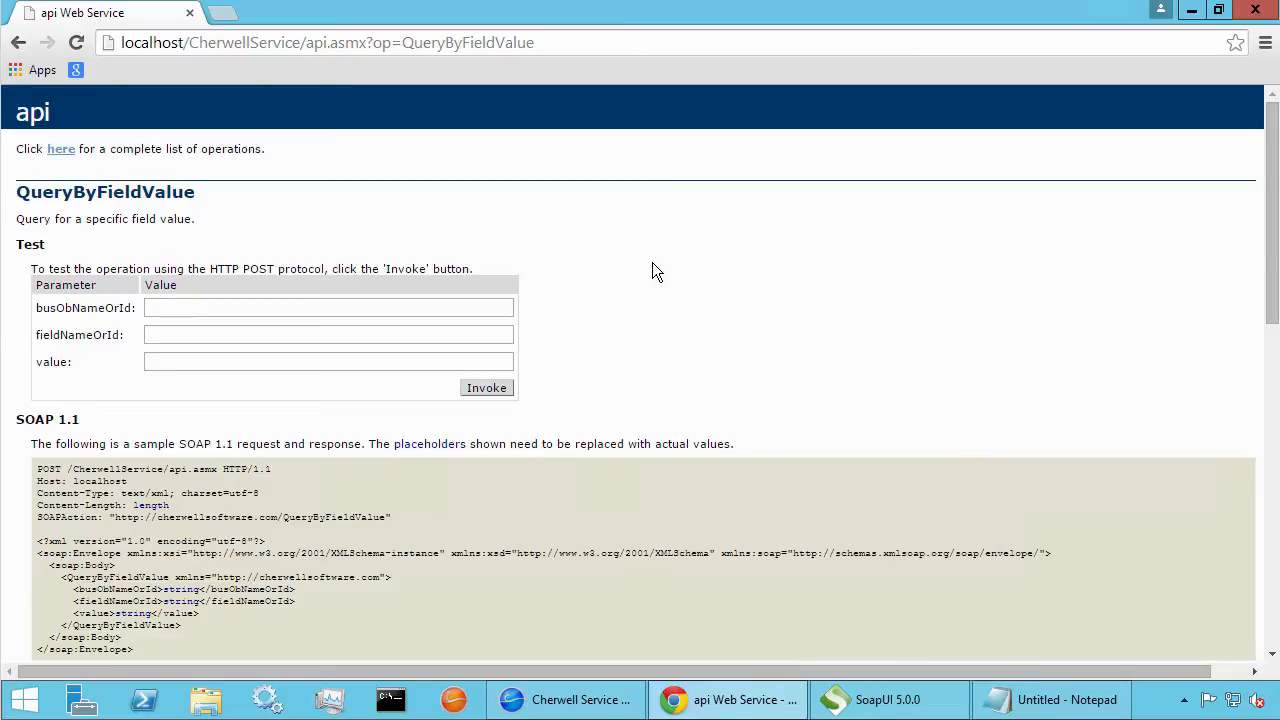
pyautogui.click(328, 307)
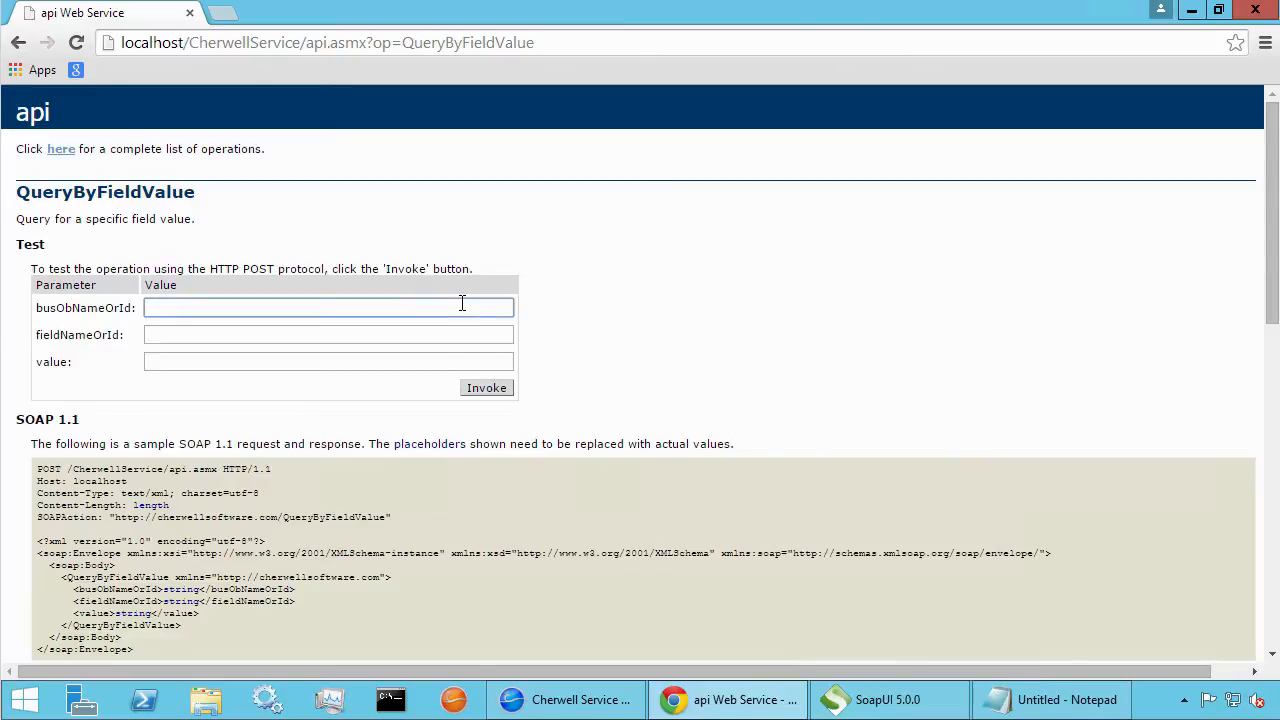
pyautogui.write('Customer')
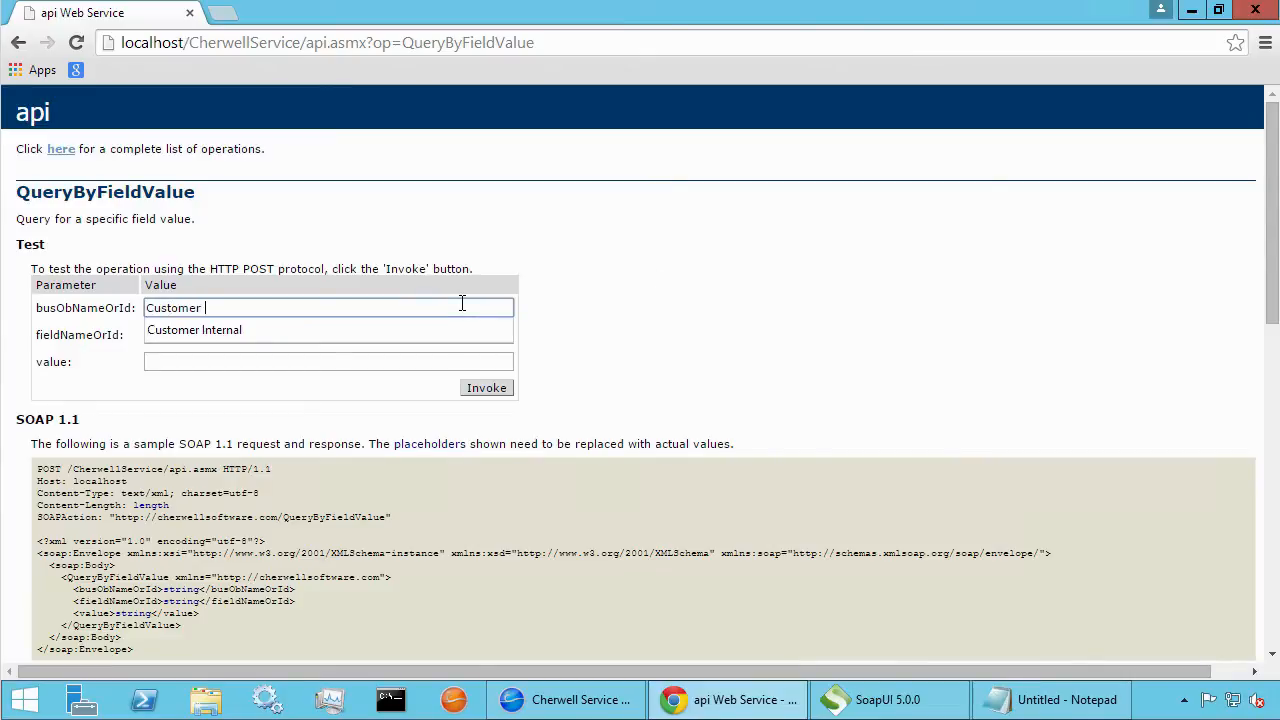
pyautogui.click(194, 330)
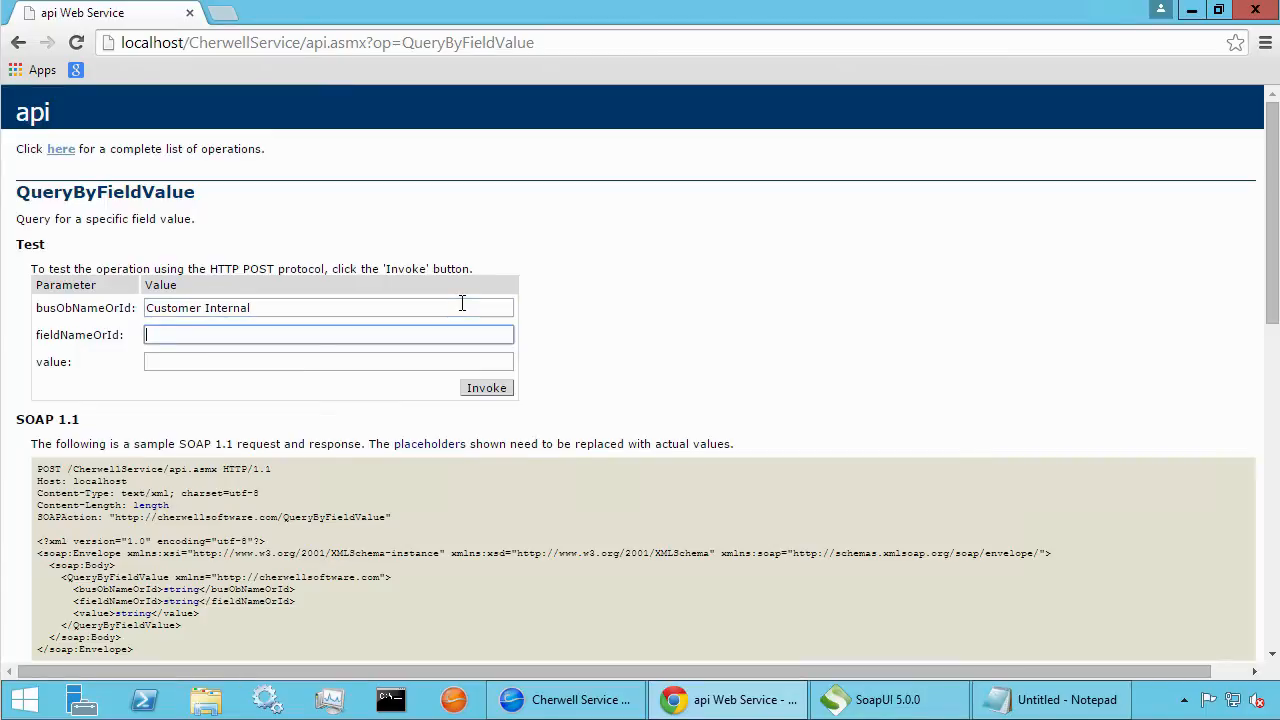
pyautogui.write('Full name')
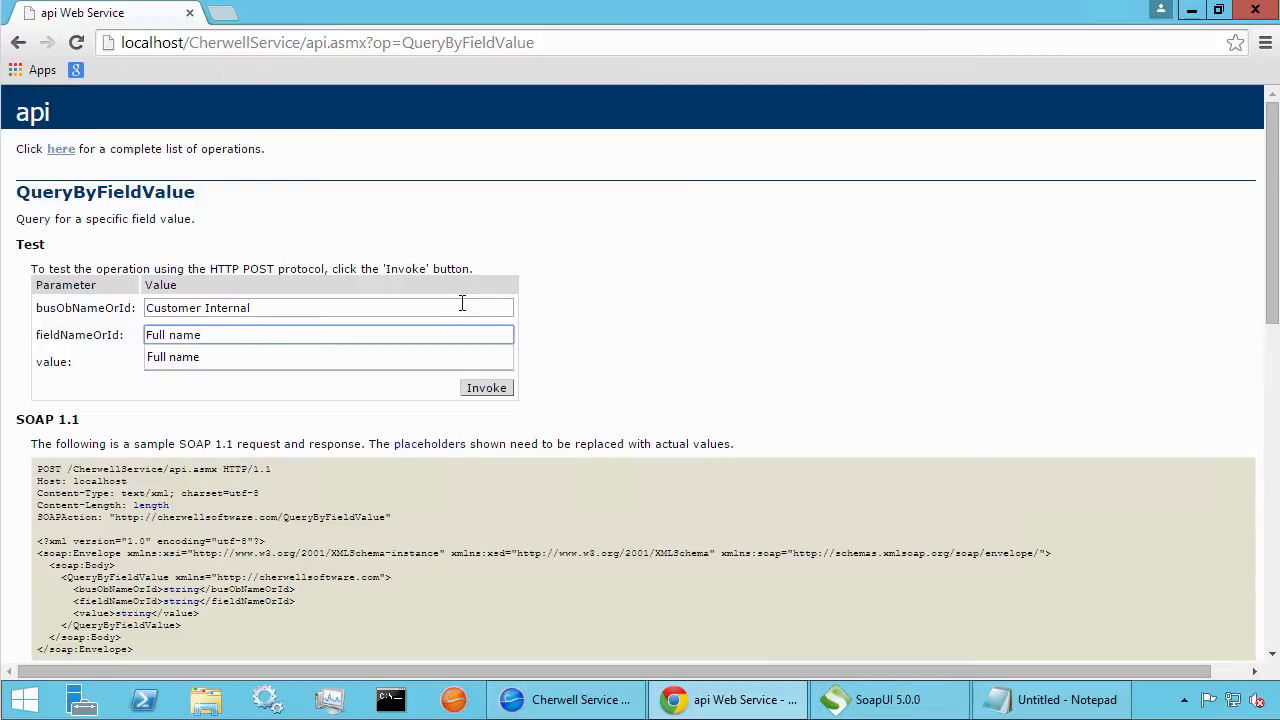
pyautogui.write('Henri Bryce')
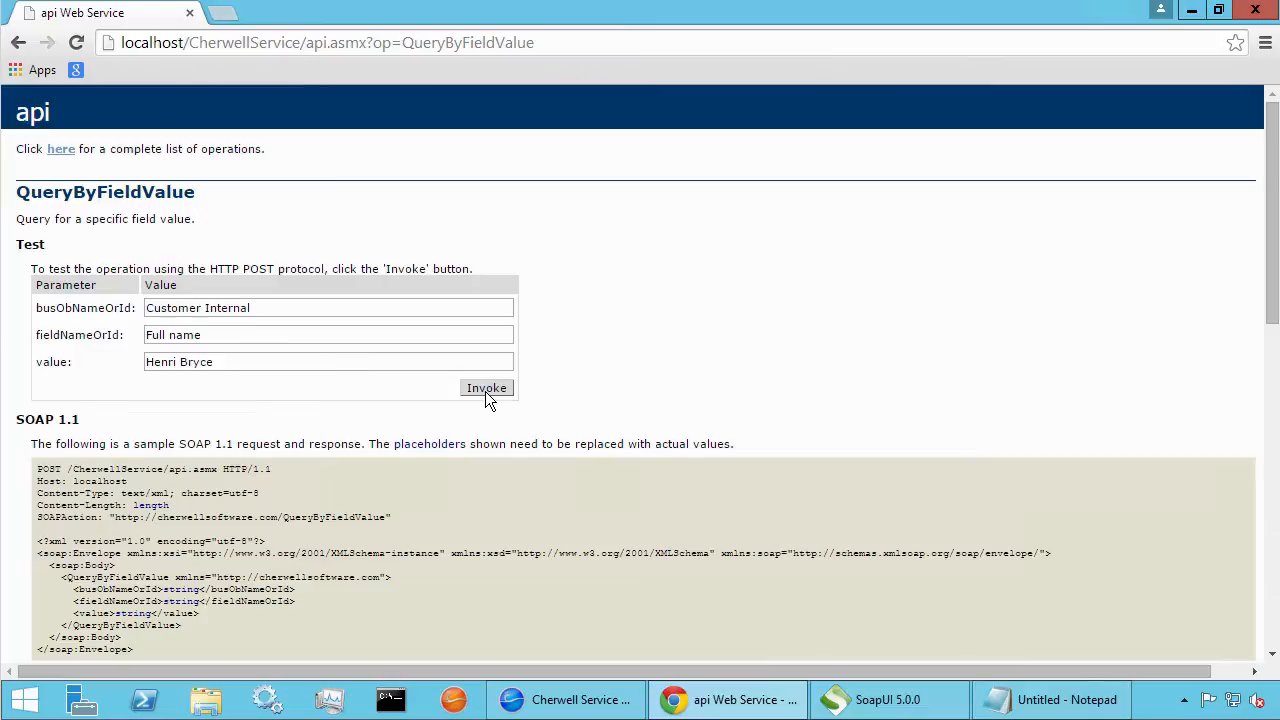
pyautogui.click(486, 388)
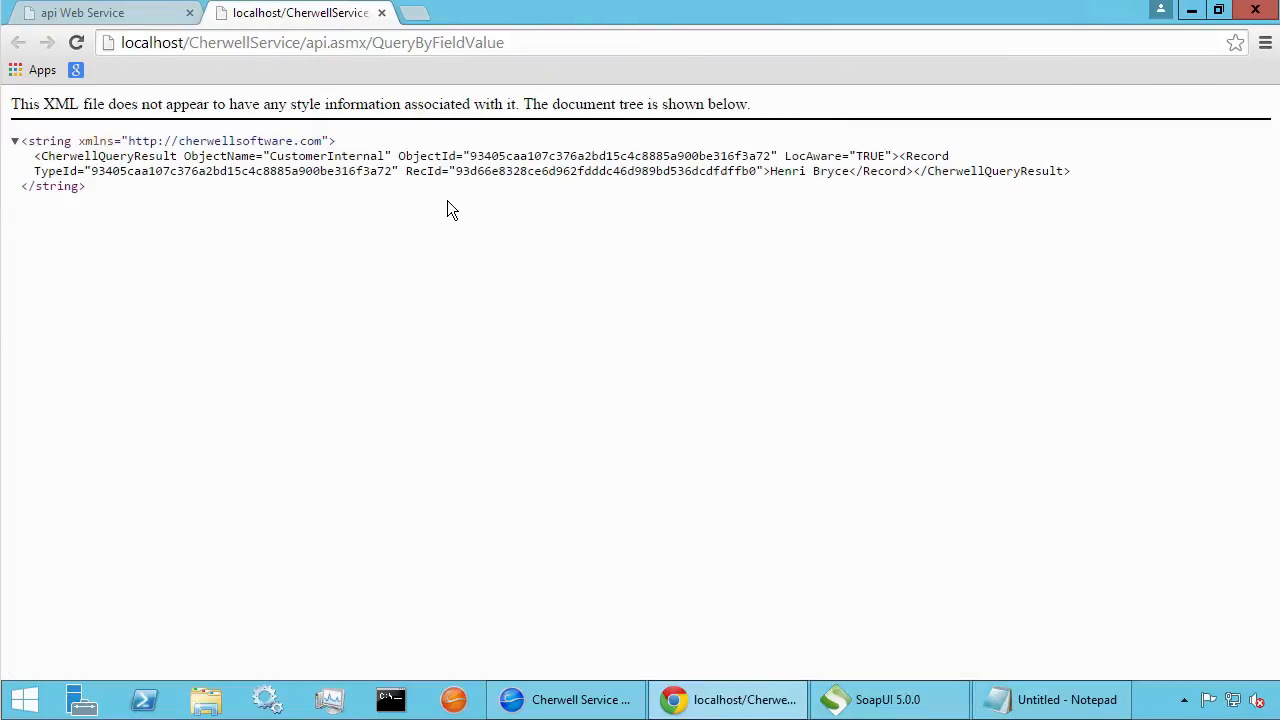
pyautogui.moveTo(456, 217)
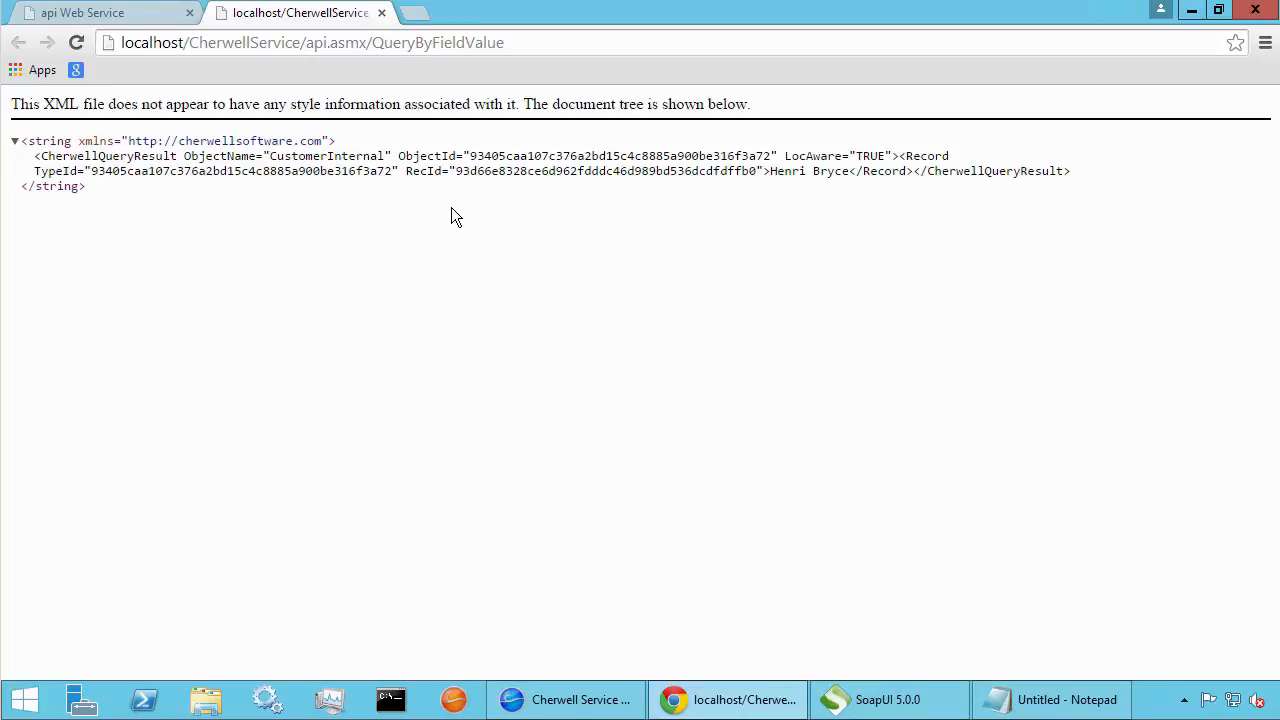
pyautogui.moveTo(918, 128)
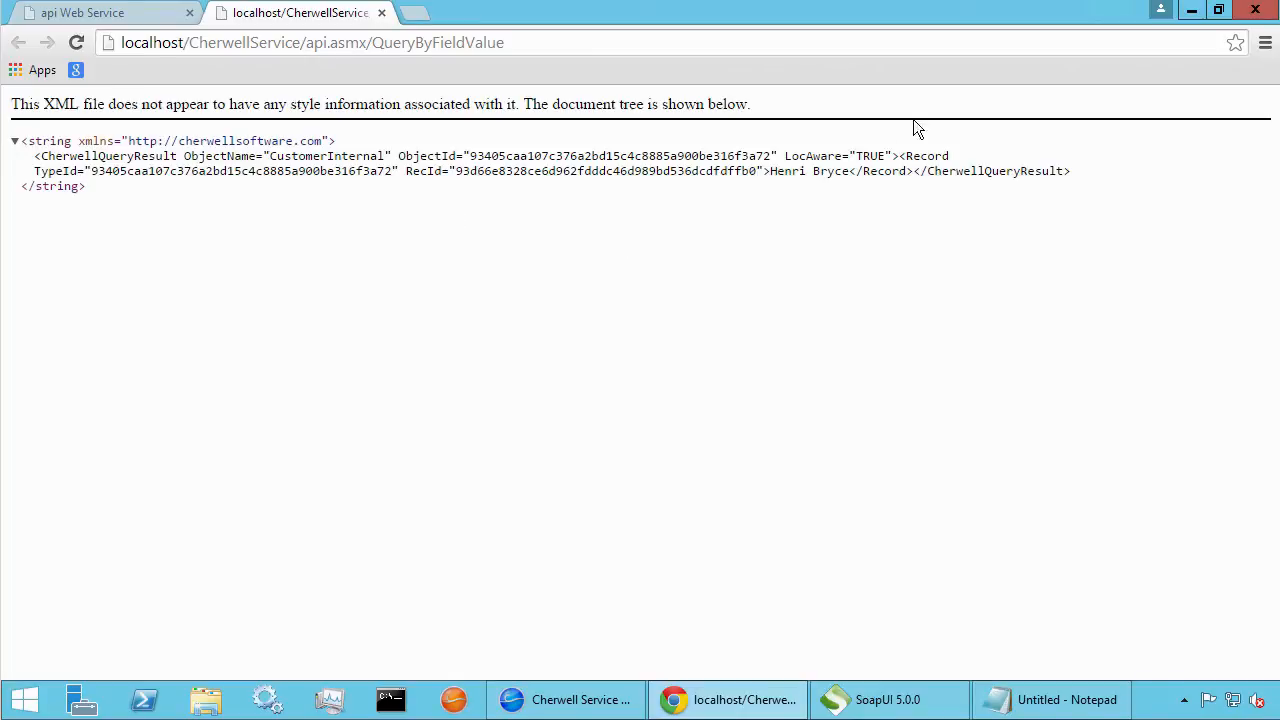
pyautogui.moveTo(899, 155); pyautogui.dragTo(915, 171)
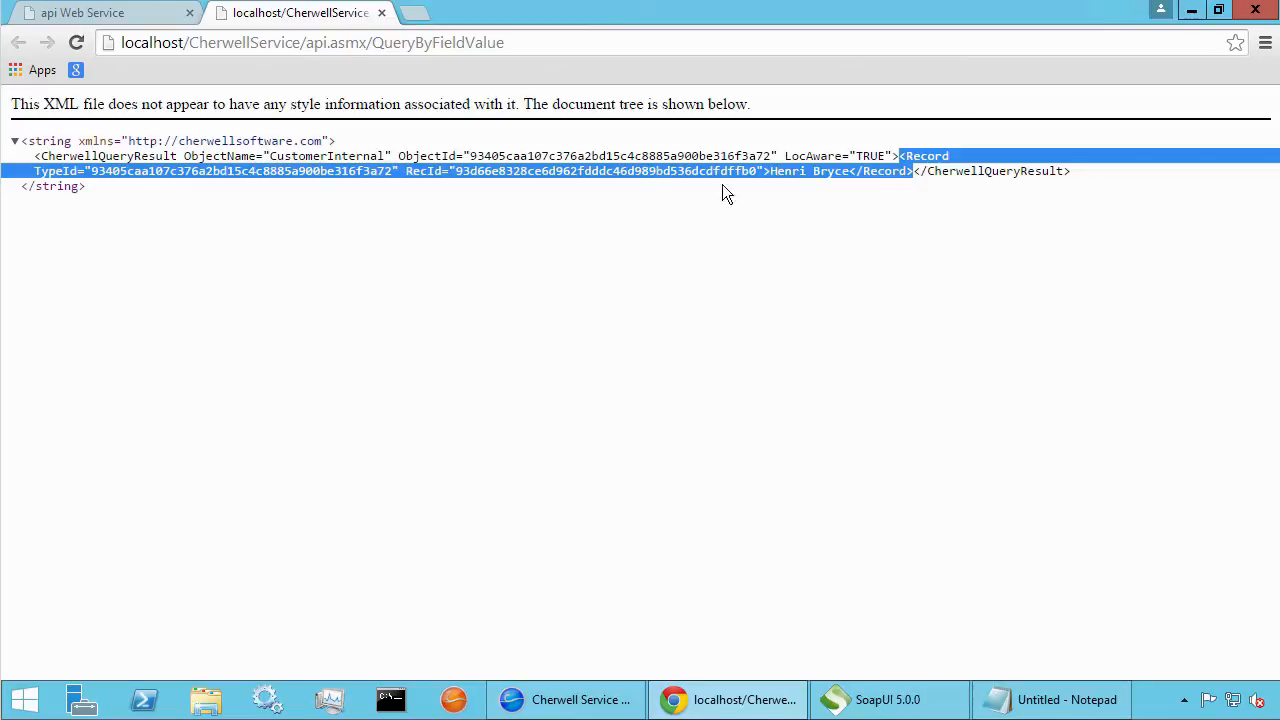
pyautogui.doubleClick(620, 156)
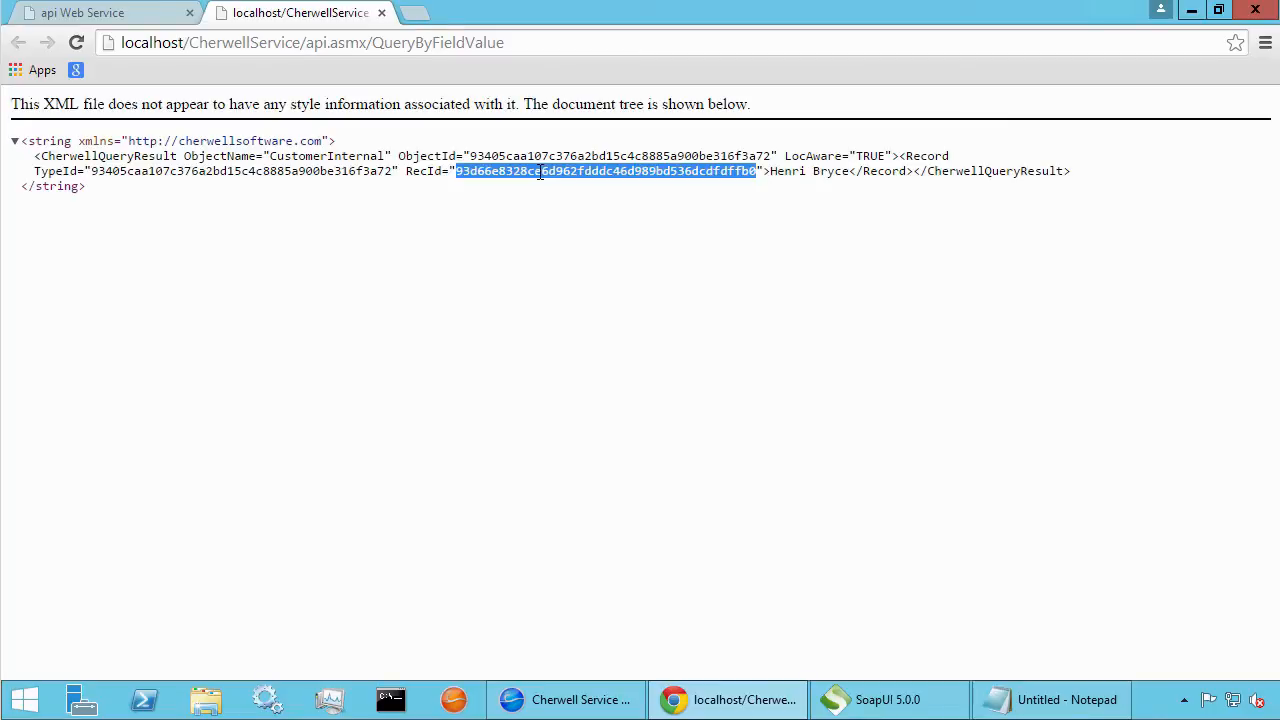
pyautogui.moveTo(608, 170)
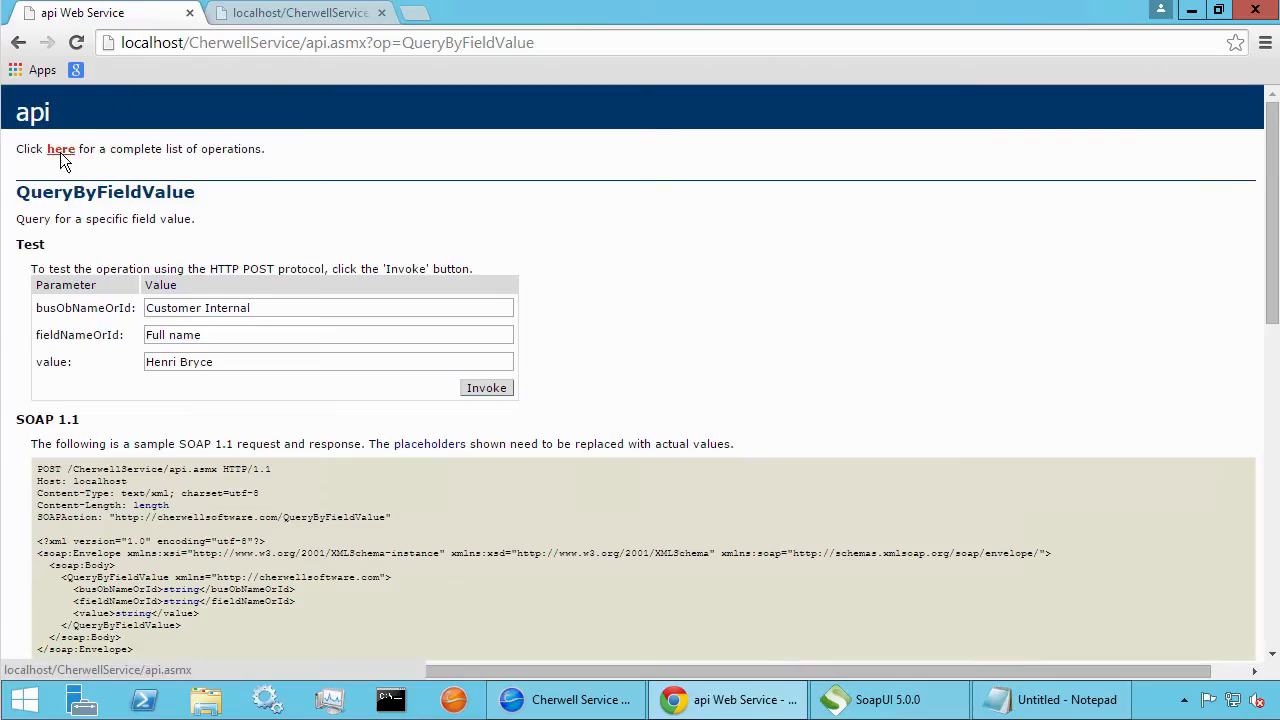
# - Open GetBusinessObject with Customer Internal and record ID 93d66e8328ce6d962fdddc46d989bd536dcdfdffb0
pyautogui.click(61, 148)
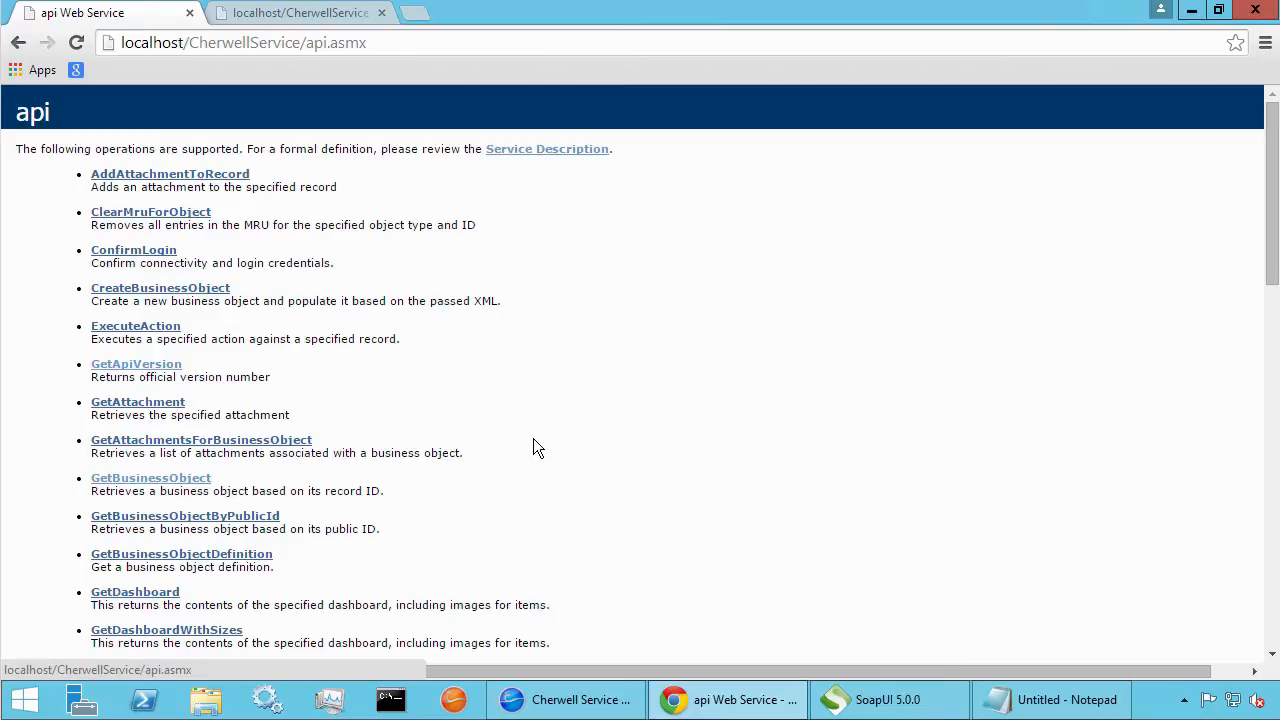
pyautogui.moveTo(267, 505)
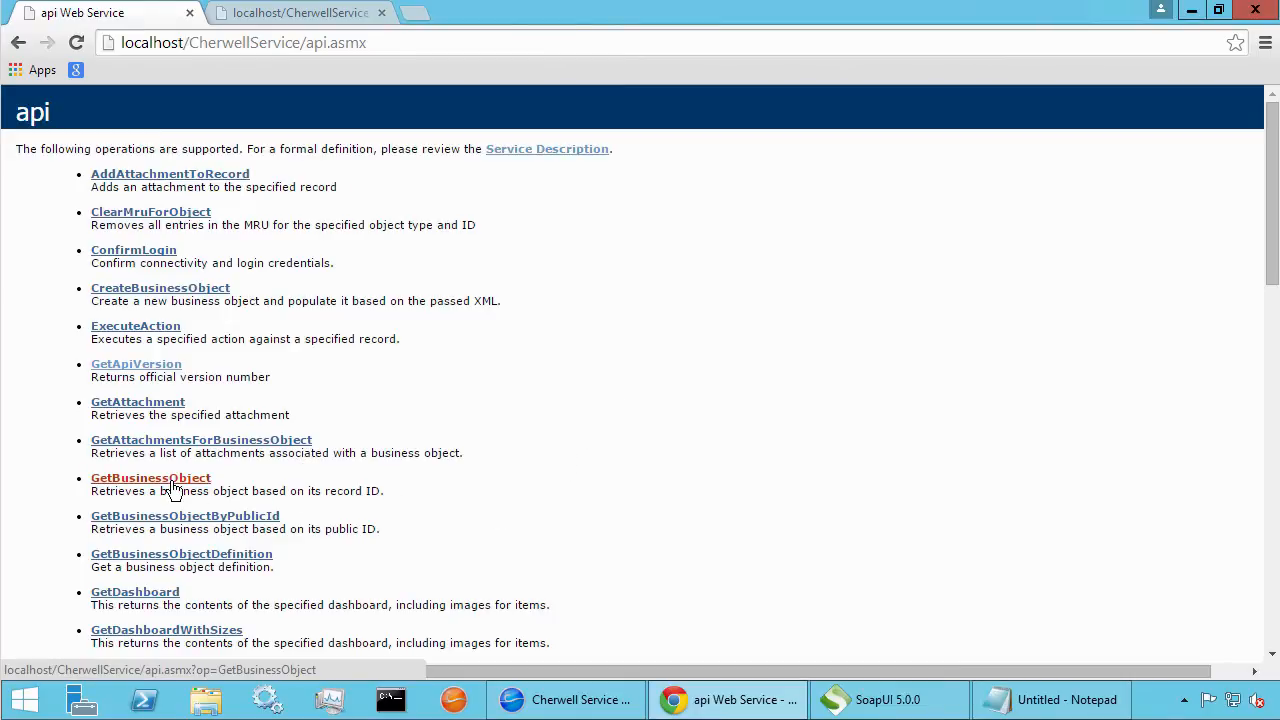
pyautogui.click(150, 478)
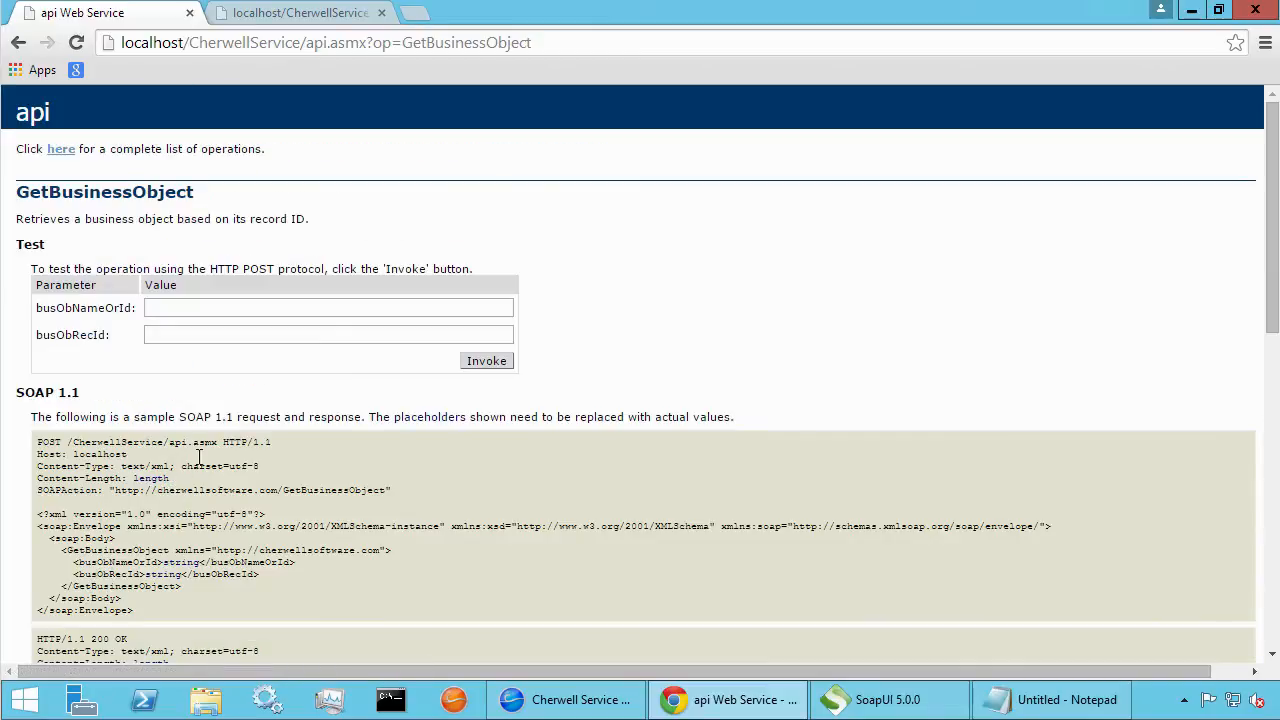
pyautogui.write('Cu')
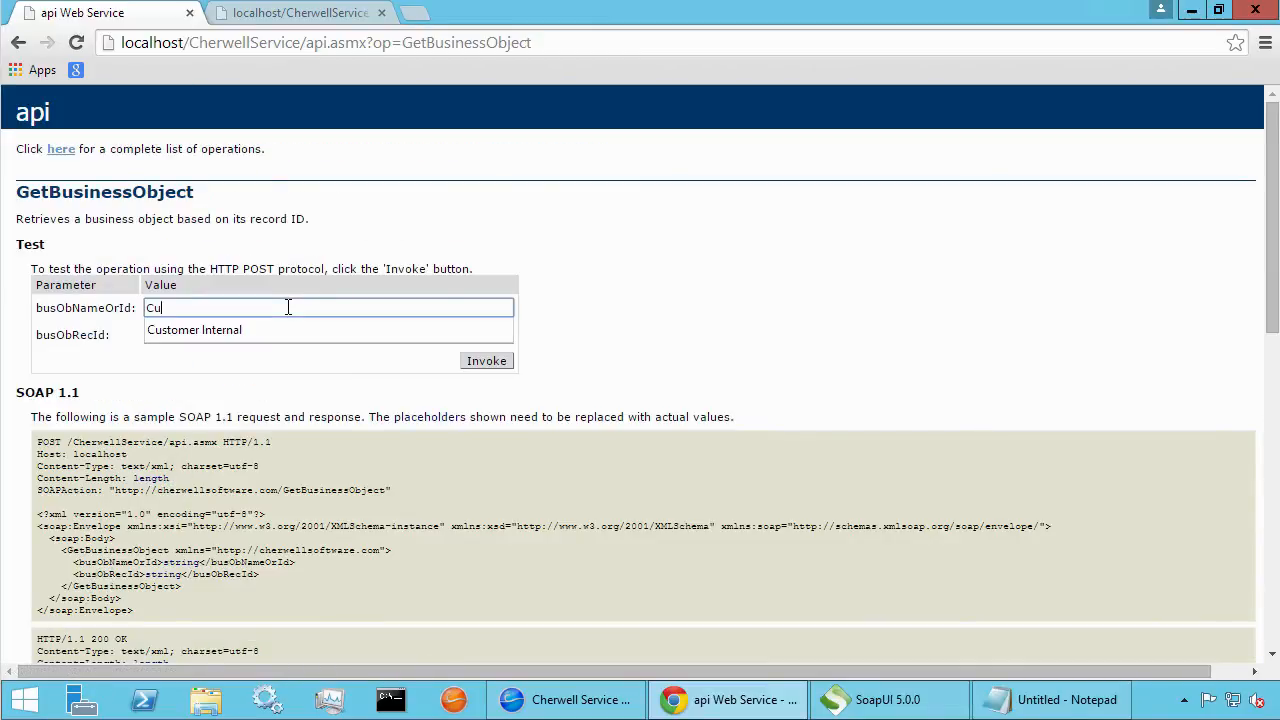
pyautogui.click(194, 330)
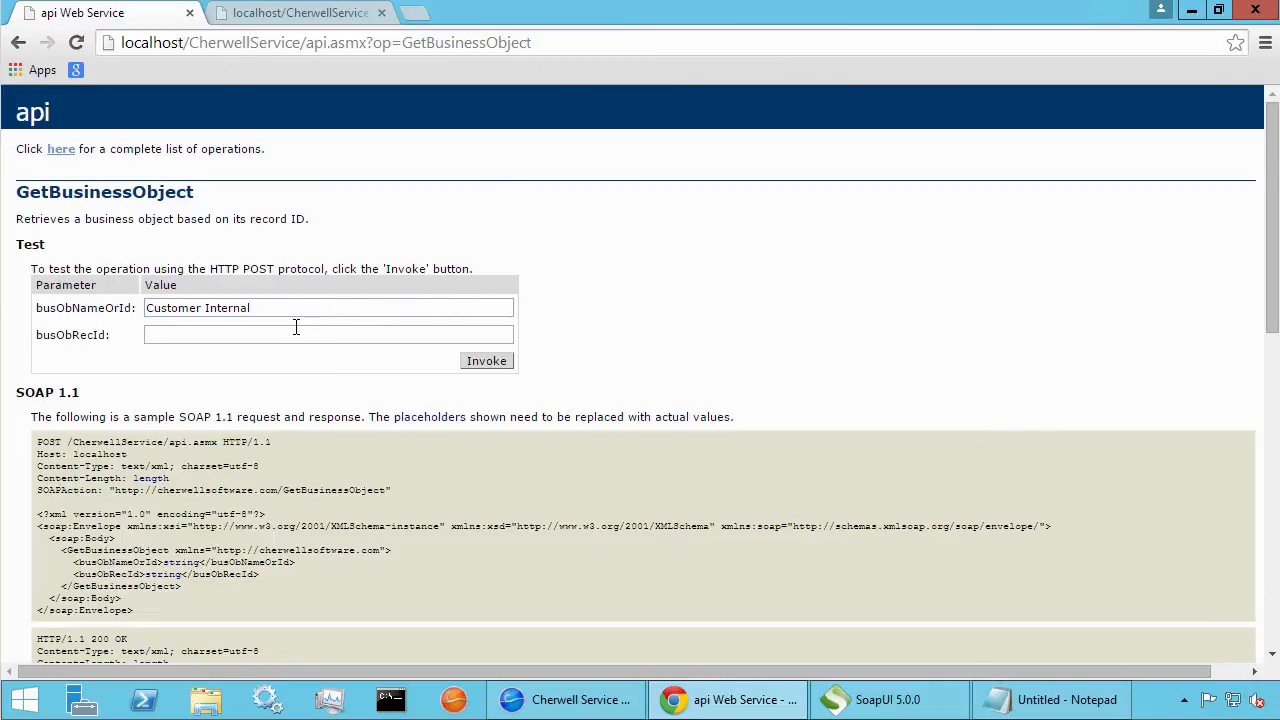
pyautogui.write('93d66e8328ce6d962fdddc46d989bd536dcdfdffb0')
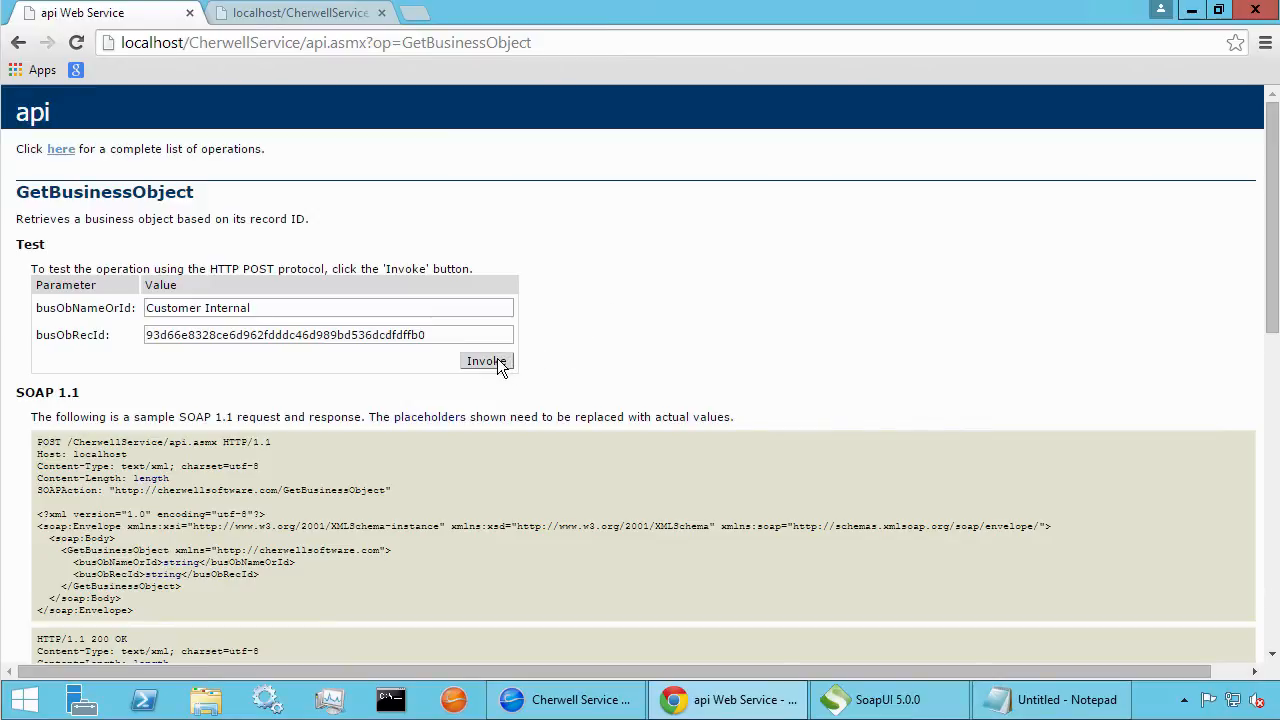
# - Invoke GetBusinessObject and review Email, FirstName and linked incident 102166 in the XML
pyautogui.click(486, 361)
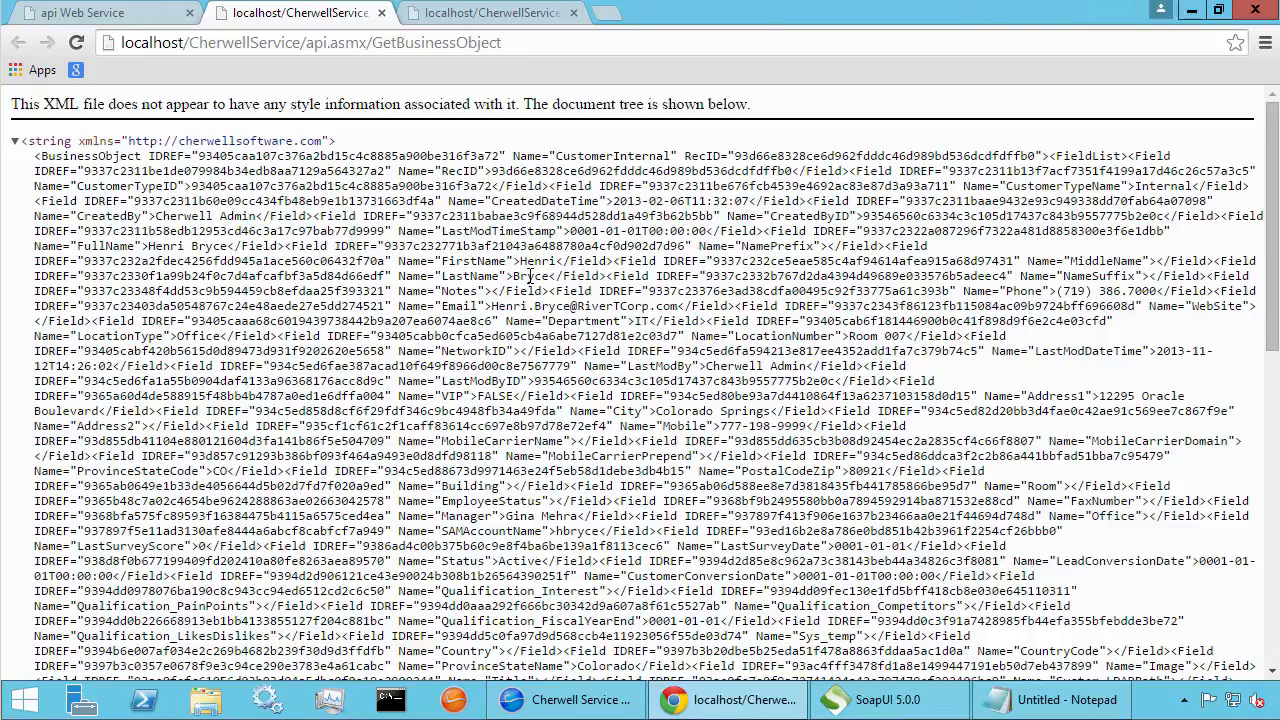
pyautogui.doubleClick(455, 306)
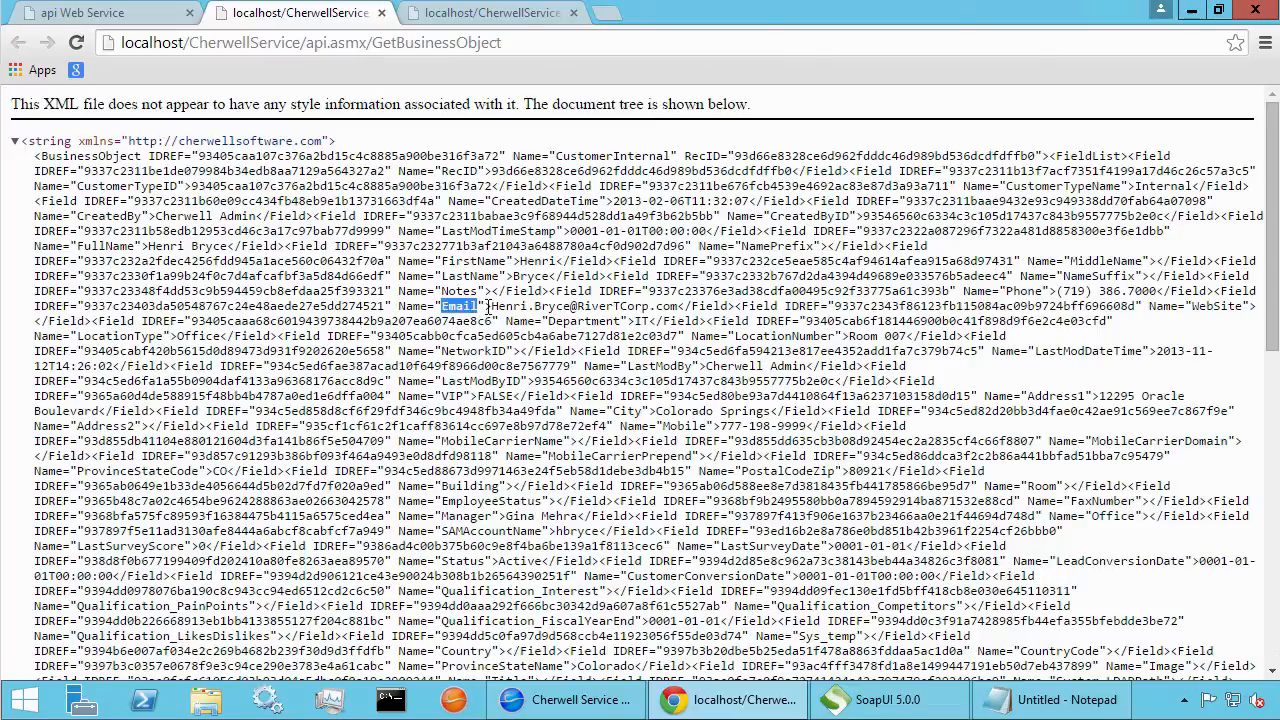
pyautogui.doubleClick(560, 306)
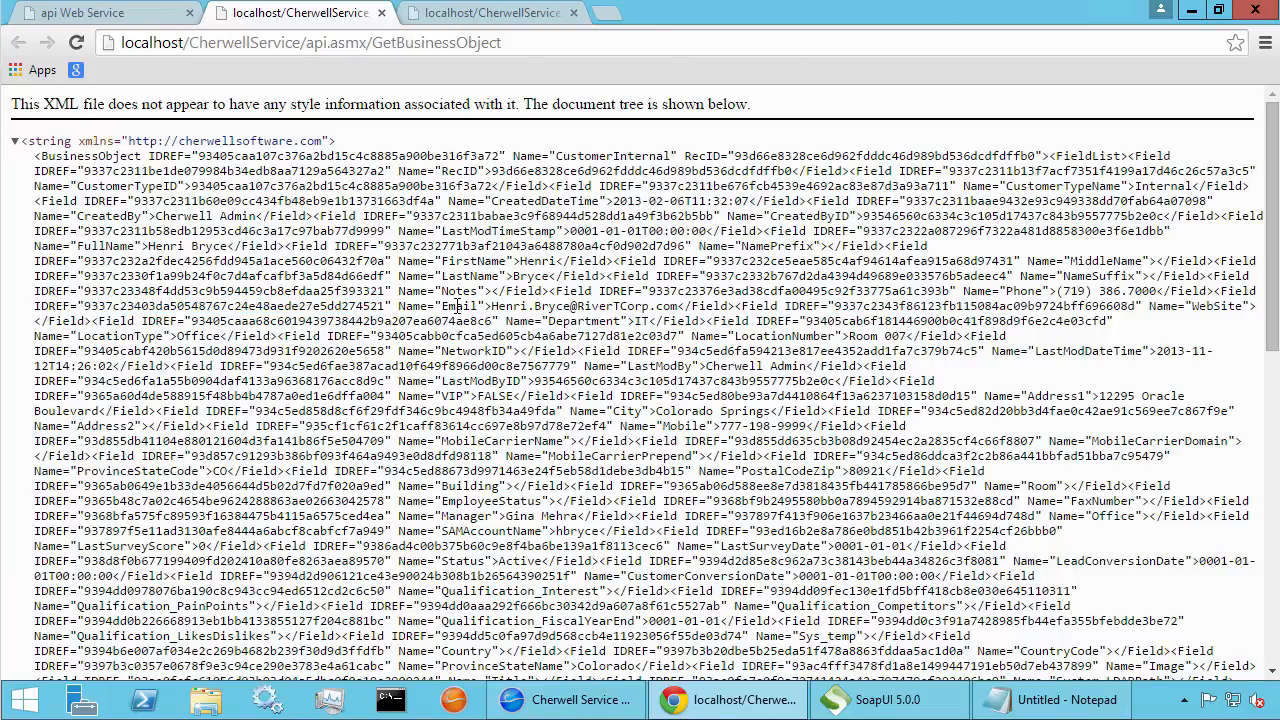
pyautogui.doubleClick(474, 261)
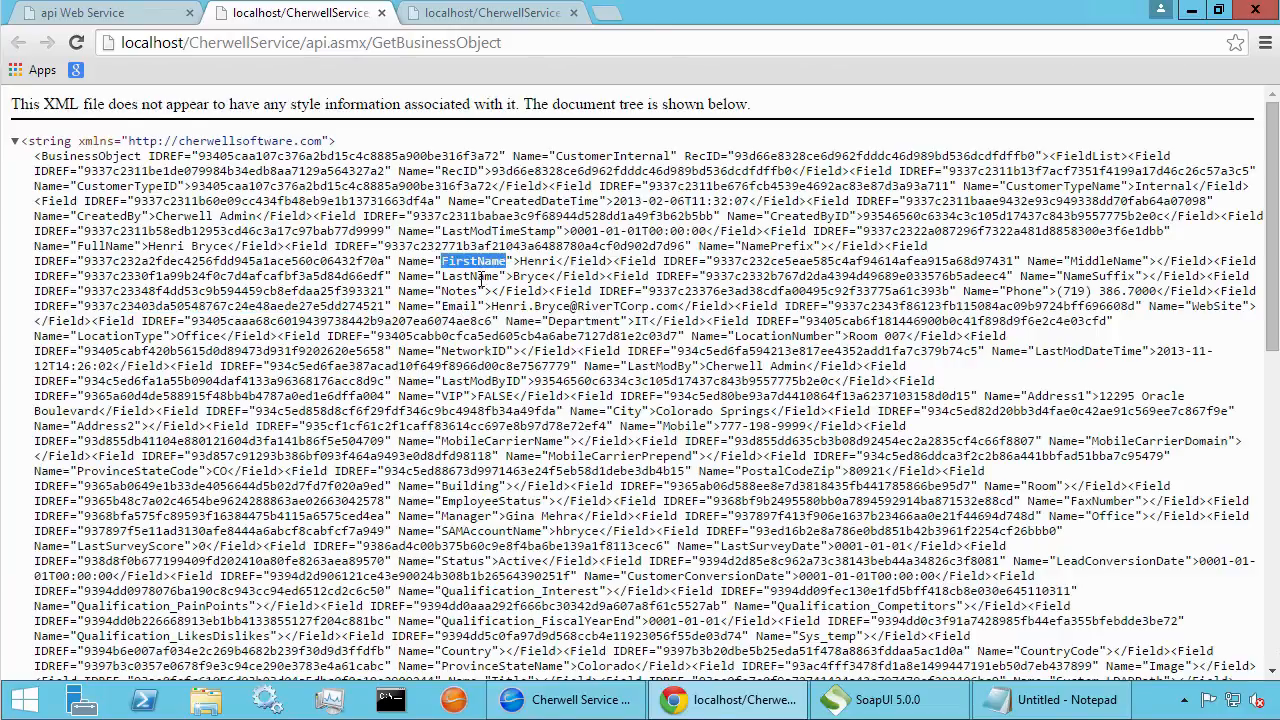
pyautogui.scroll(-3)
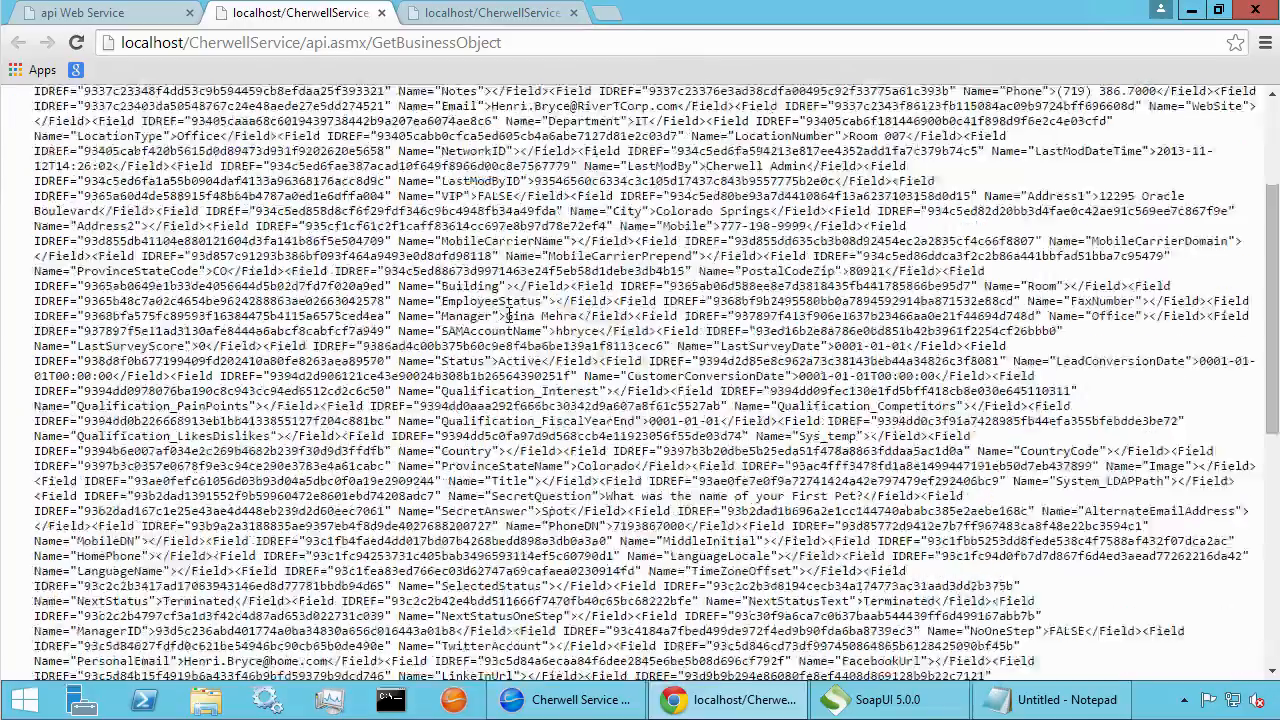
pyautogui.scroll(-3)
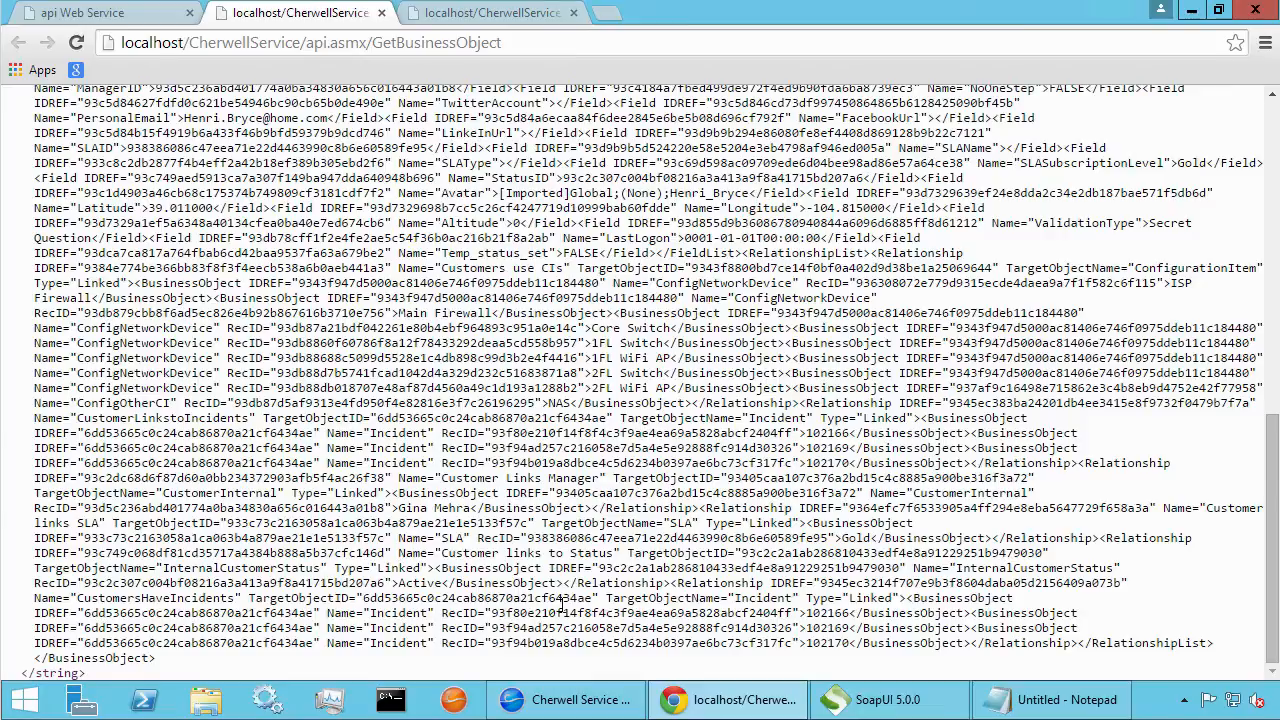
pyautogui.doubleClick(826, 613)
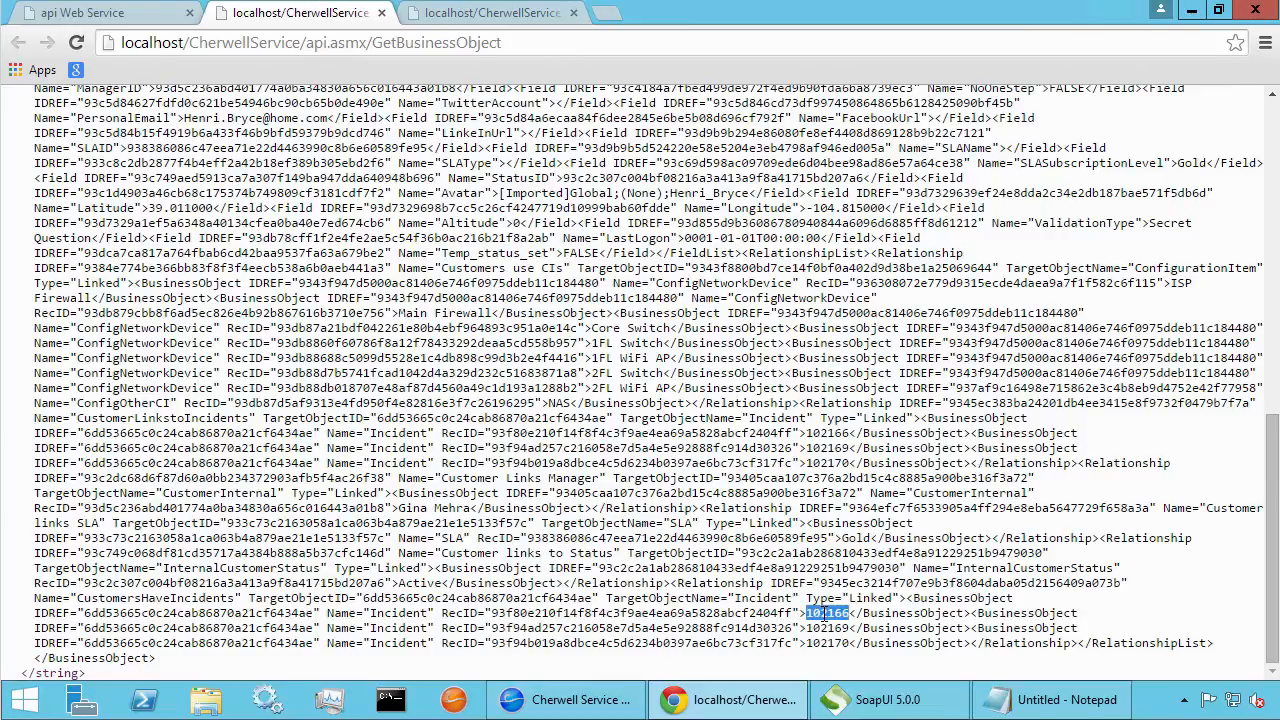